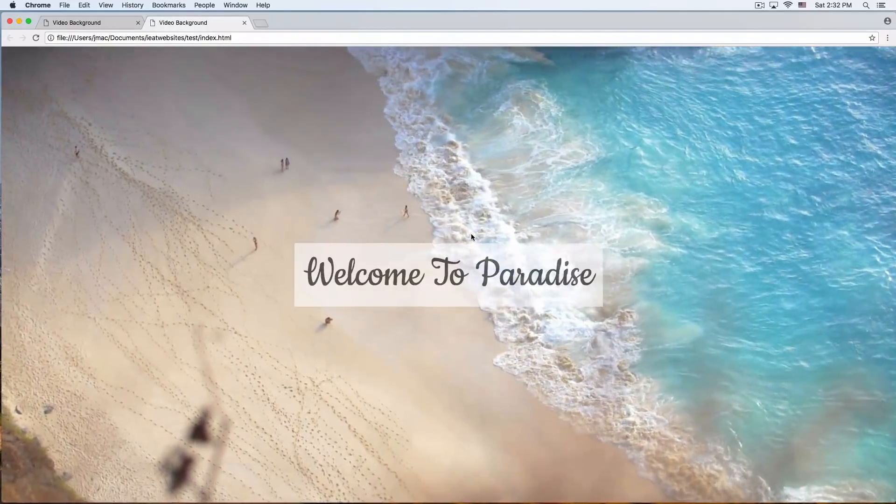
{"action": "mouse_move", "coordinate": [506, 344]}
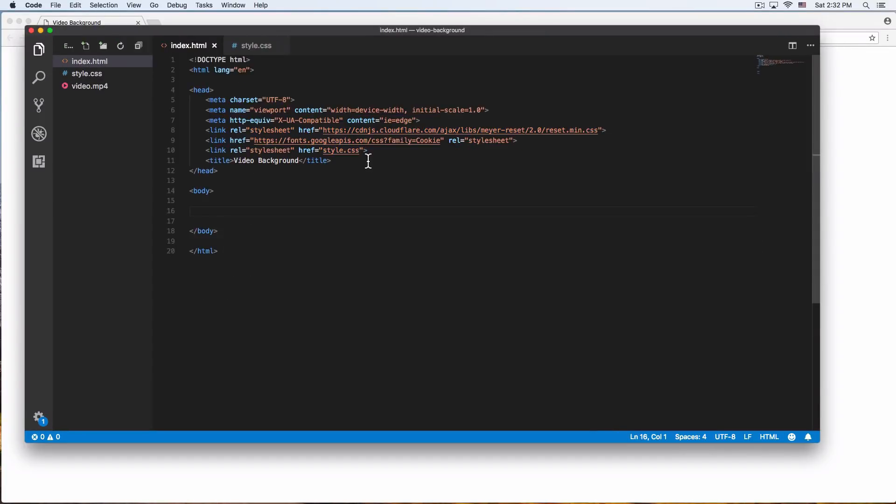
- Review the head links, glance at the empty style.css, and return to index.html
{"action": "left_click", "coordinate": [214, 190]}
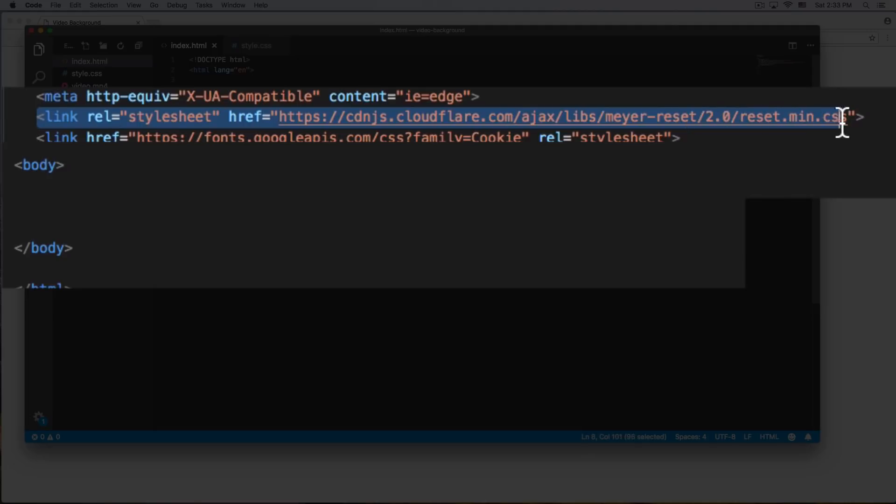
{"action": "left_click", "coordinate": [41, 138]}
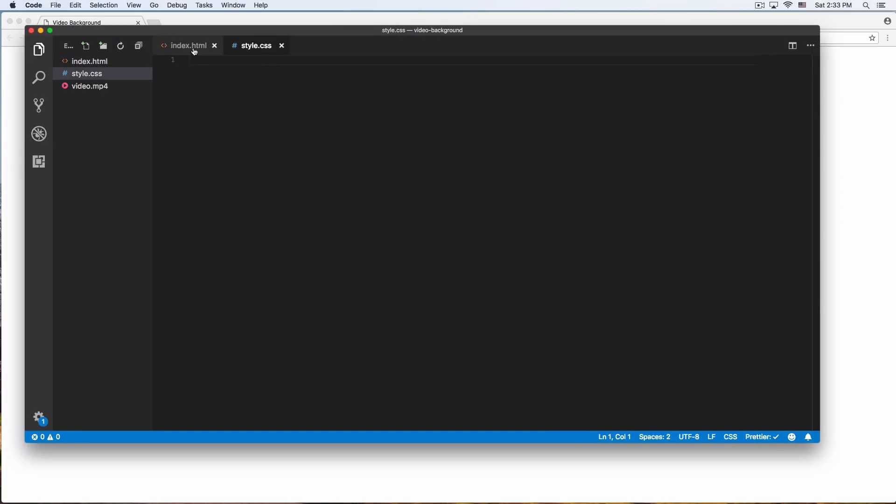
{"action": "left_click", "coordinate": [188, 45]}
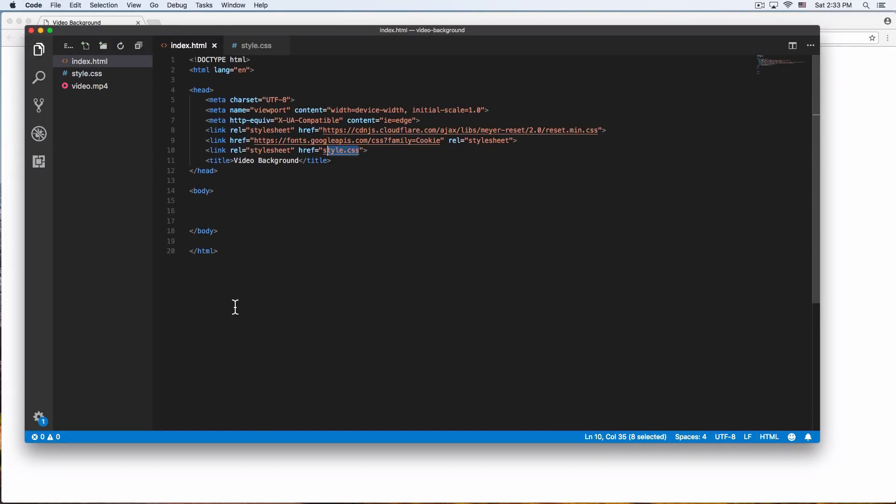
{"action": "mouse_move", "coordinate": [373, 208]}
{"action": "type", "text": "<div class=\"section\">"}
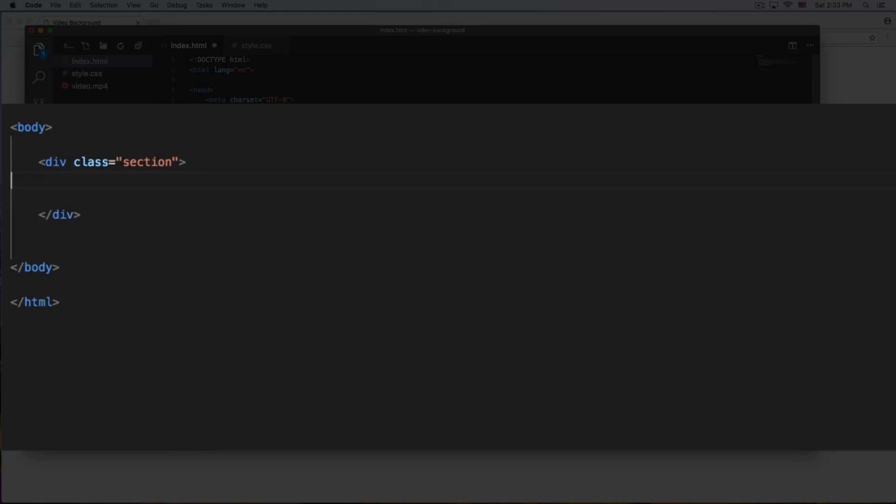
- Add an h1 reading 'Welcome To Paradise' inside the section div
{"action": "key", "text": "enter"}
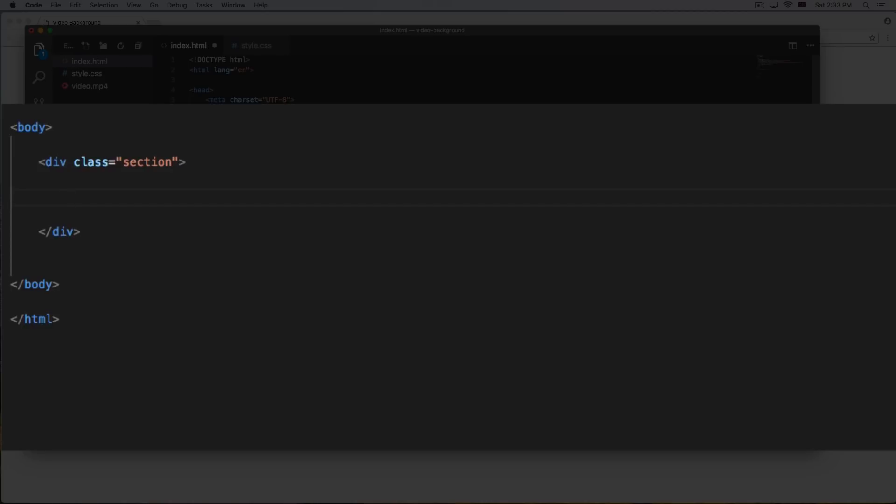
{"action": "type", "text": "<"}
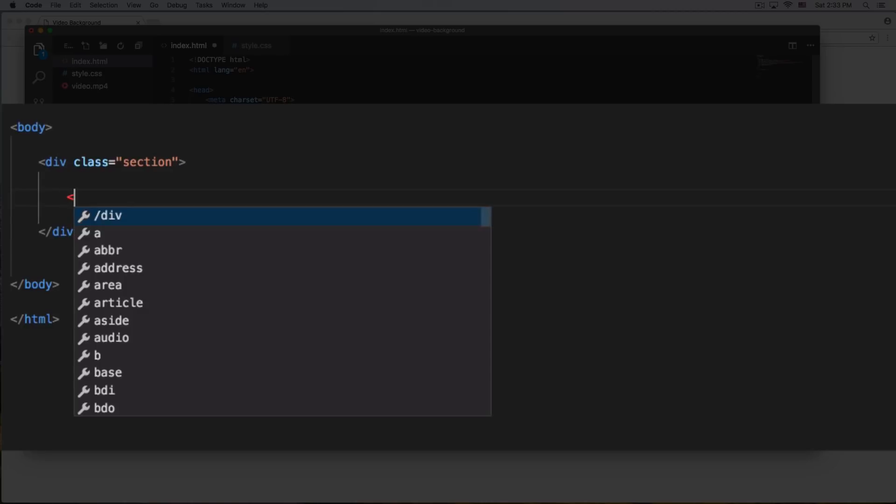
{"action": "type", "text": "h1></h1>"}
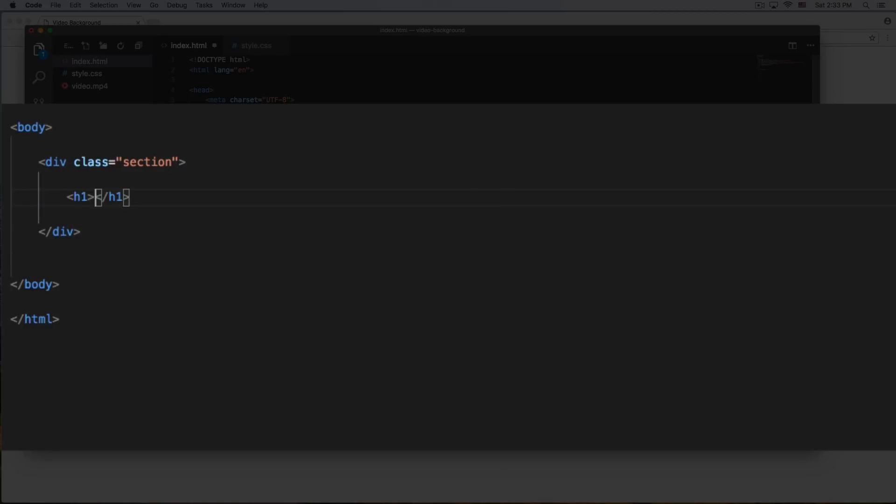
{"action": "type", "text": "W"}
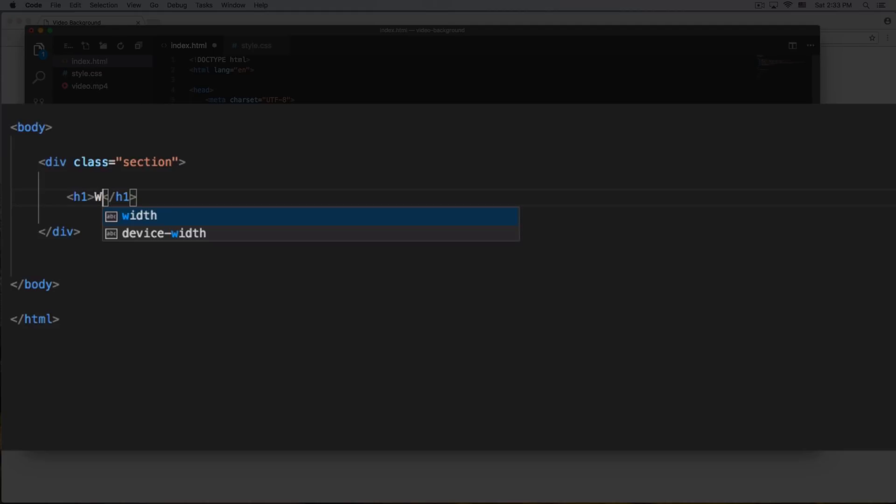
{"action": "type", "text": "elcome To"}
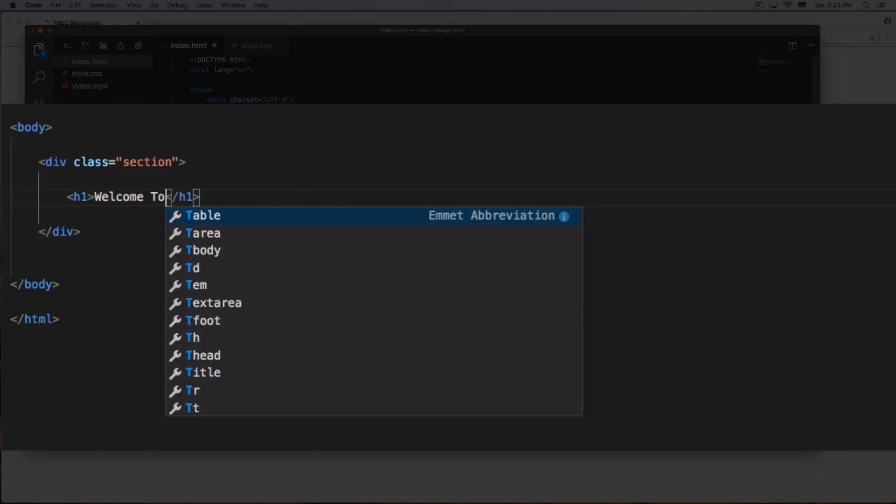
{"action": "type", "text": "Paradise"}
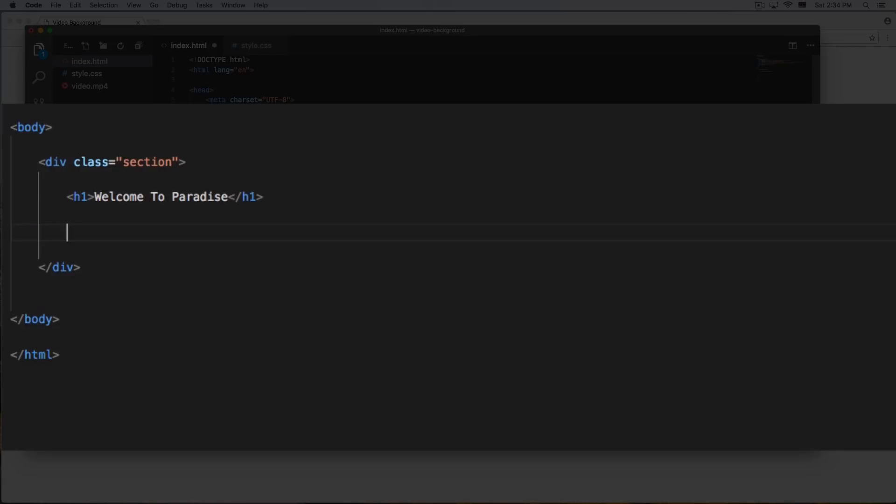
- Start a video element below the heading with autoplay and loop attributes
{"action": "type", "text": "<v"}
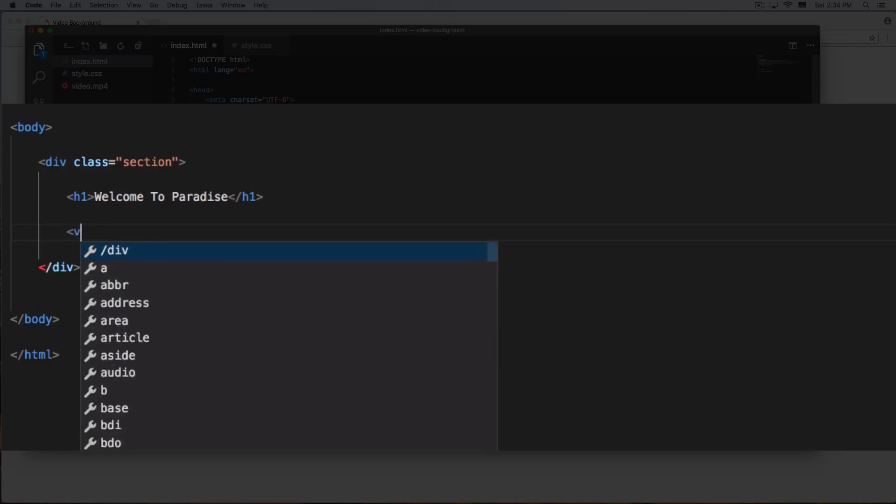
{"action": "type", "text": "ideo"}
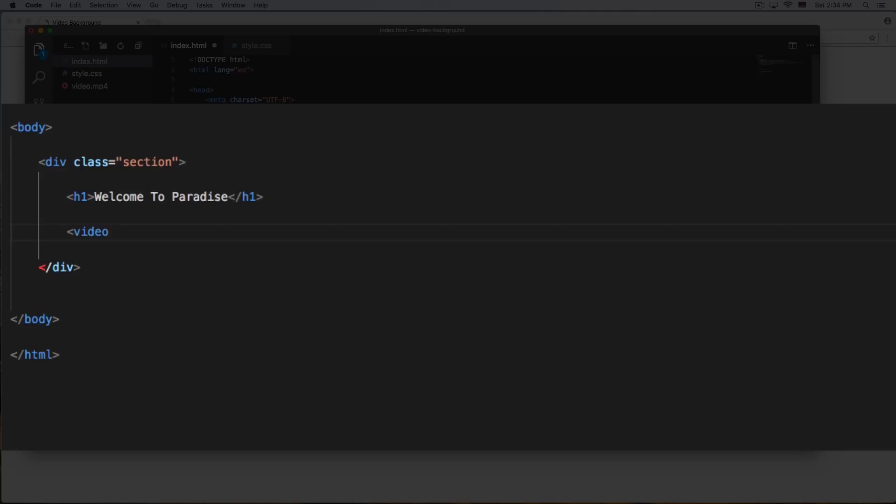
{"action": "type", "text": "autoplay"}
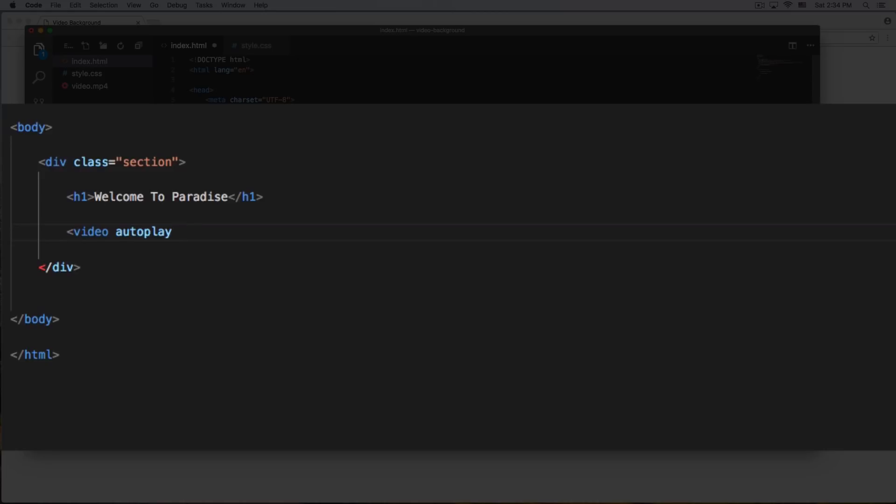
{"action": "type", "text": "lopp"}
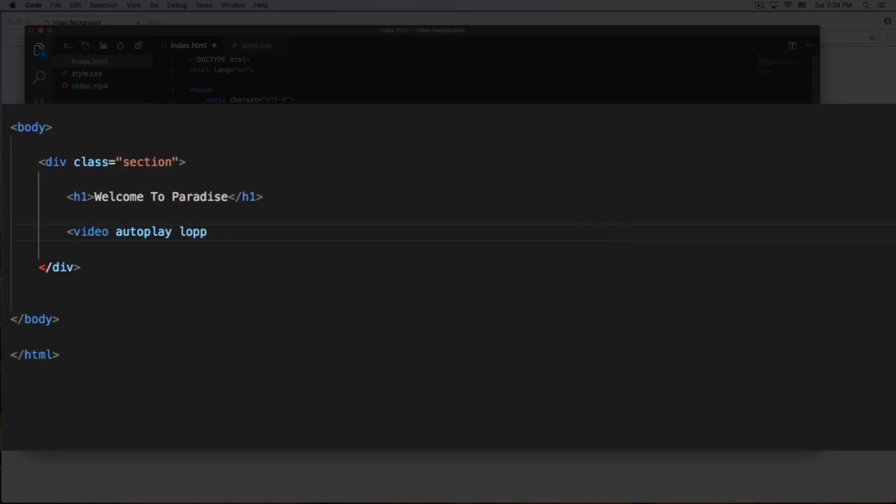
{"action": "type", "text": "loop"}
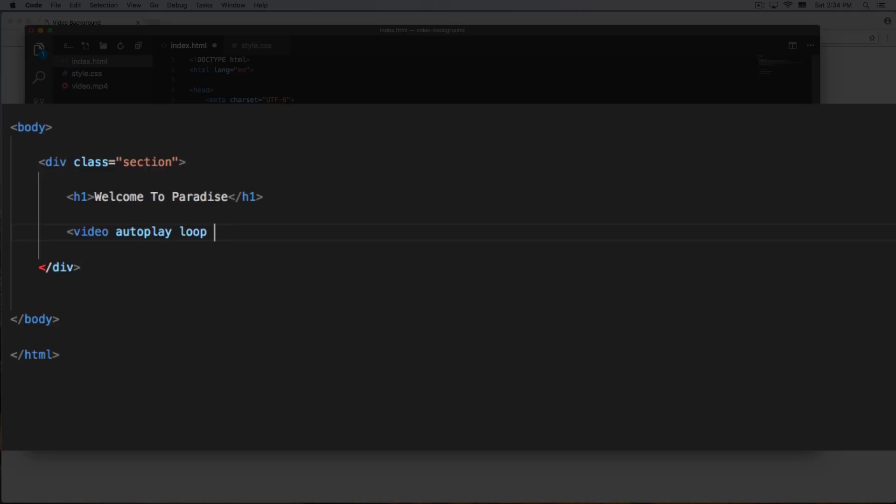
{"action": "mouse_move", "coordinate": [132, 161]}
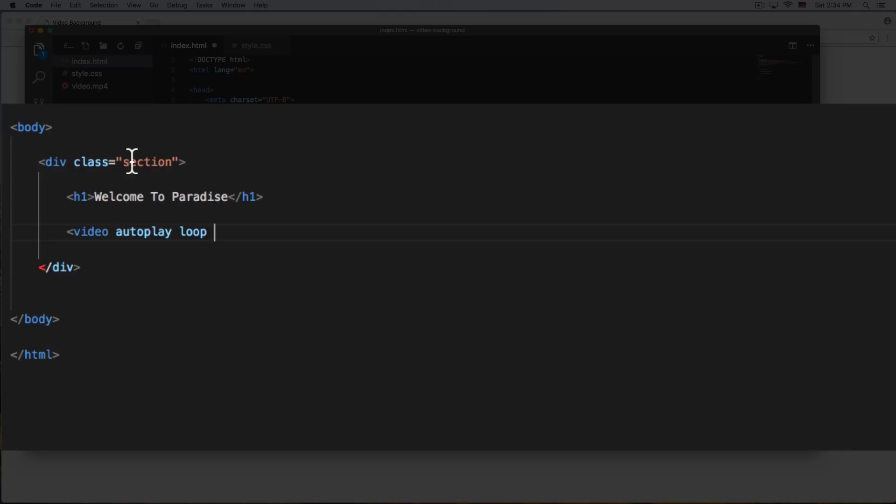
- Add the muted attribute to the video tag and close it with </video>
{"action": "double_click", "coordinate": [142, 231]}
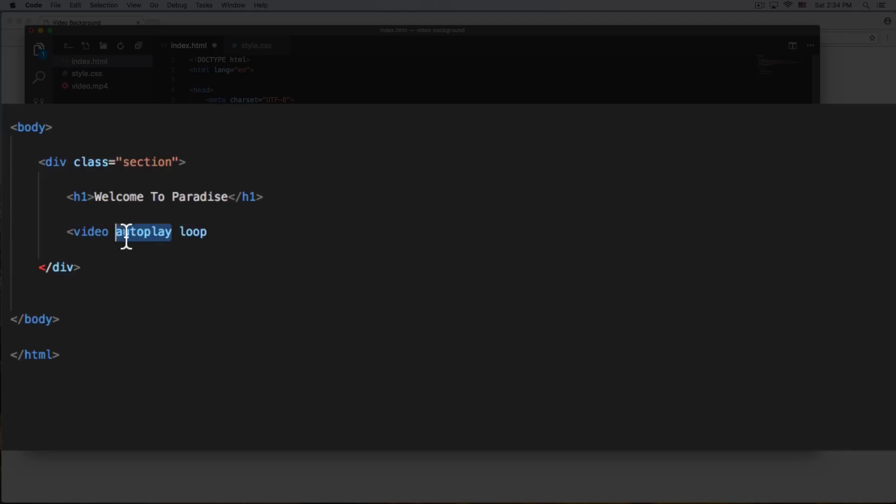
{"action": "left_click", "coordinate": [224, 231]}
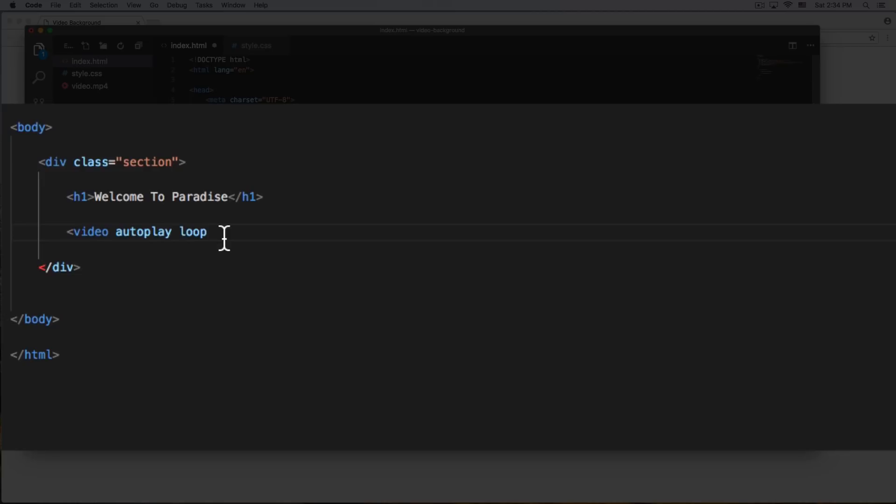
{"action": "mouse_move", "coordinate": [191, 234]}
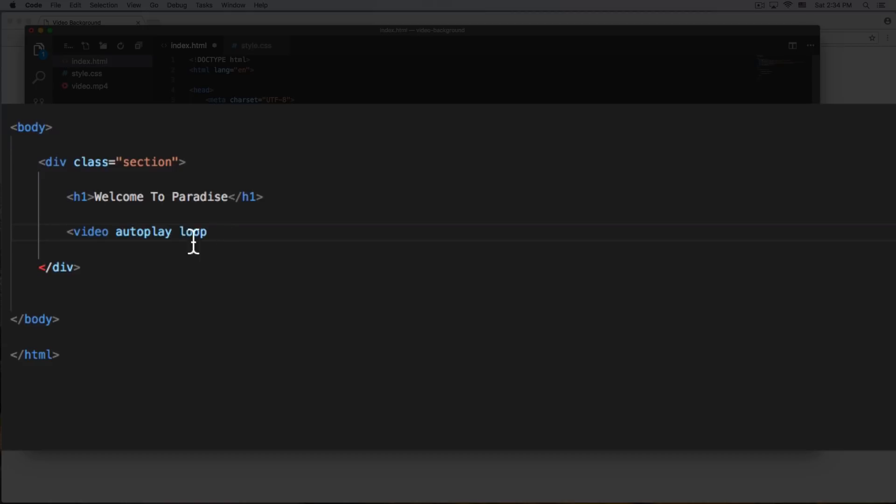
{"action": "double_click", "coordinate": [143, 231]}
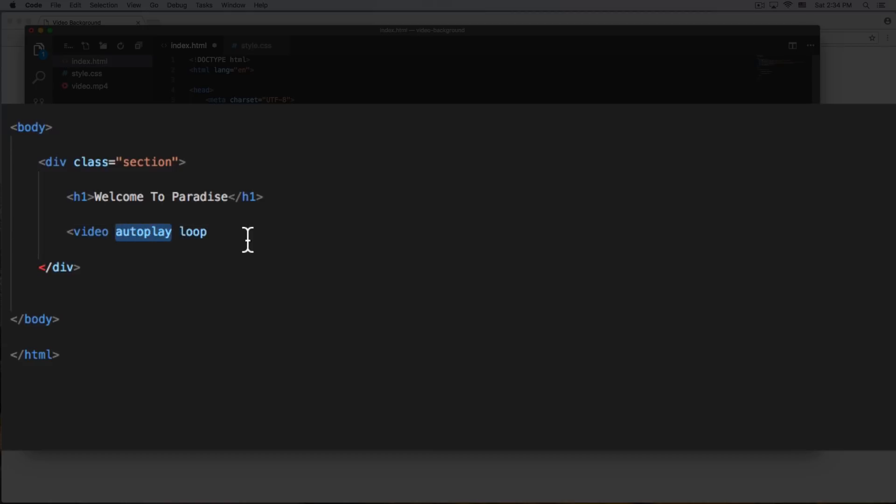
{"action": "type", "text": "mure"}
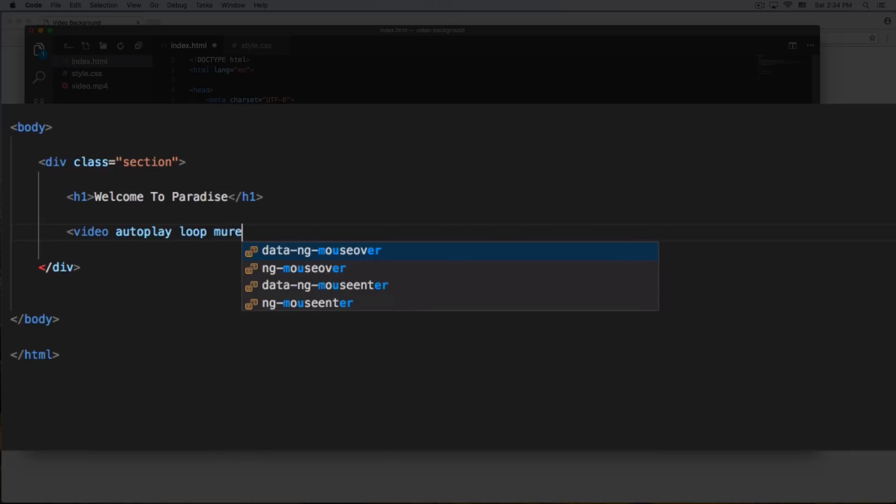
{"action": "type", "text": "ted>"}
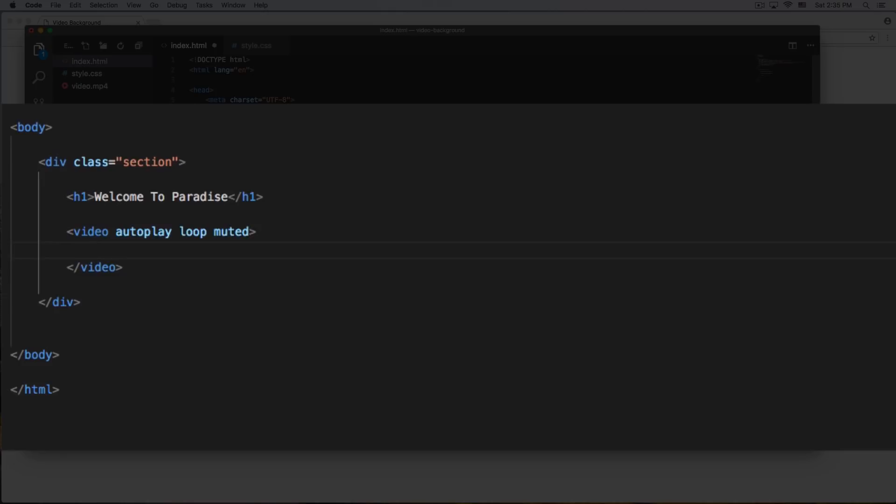
- Add a source tag pointing to video.mp4 with type video/mp4 inside the video
{"action": "type", "text": "<"}
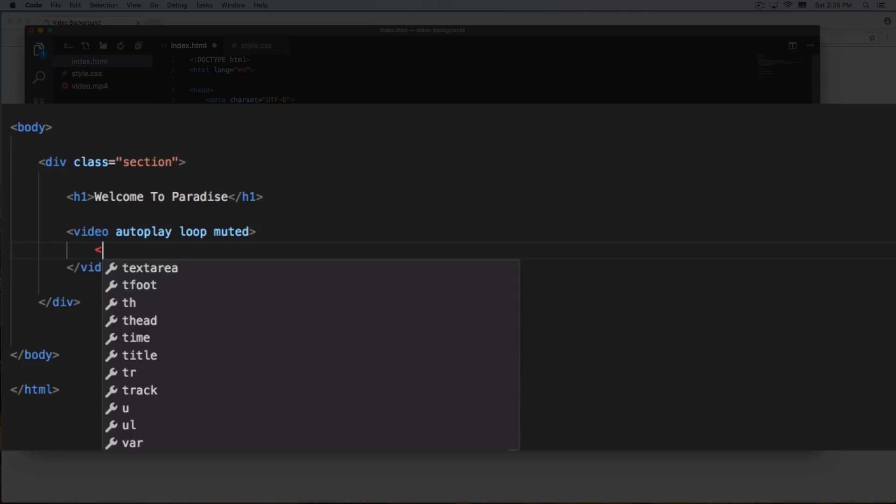
{"action": "type", "text": "source"}
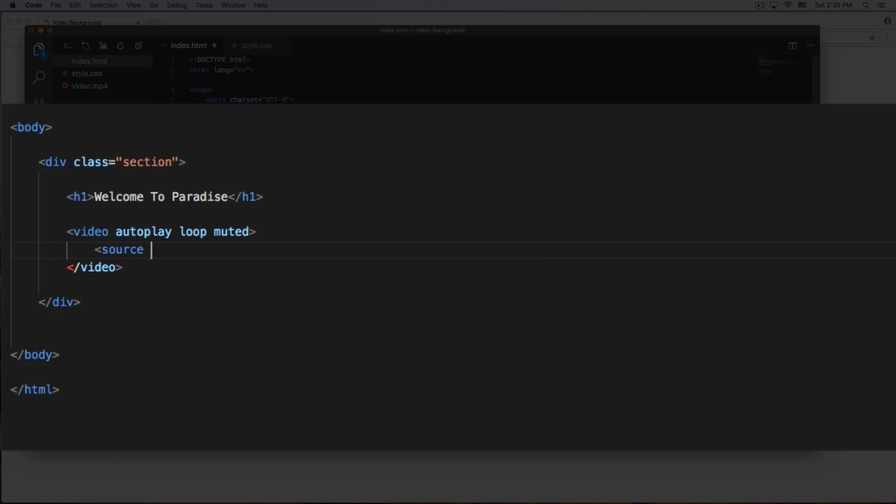
{"action": "type", "text": "src=\""}
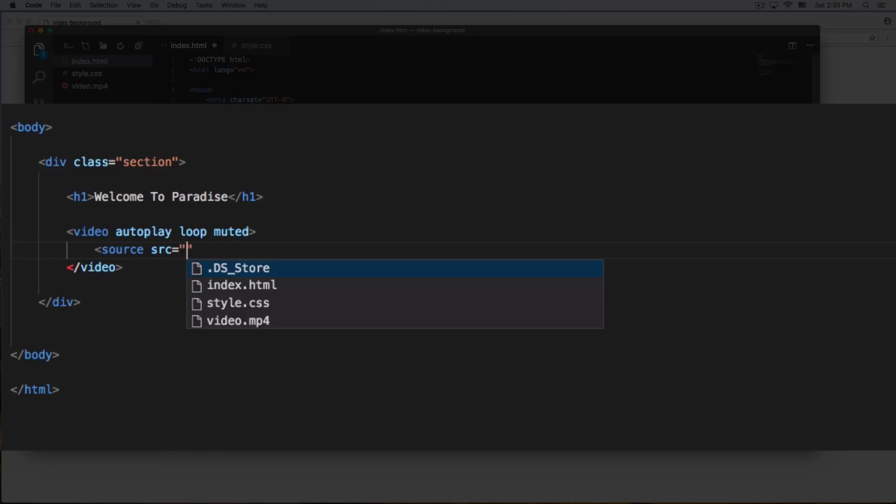
{"action": "mouse_move", "coordinate": [90, 93]}
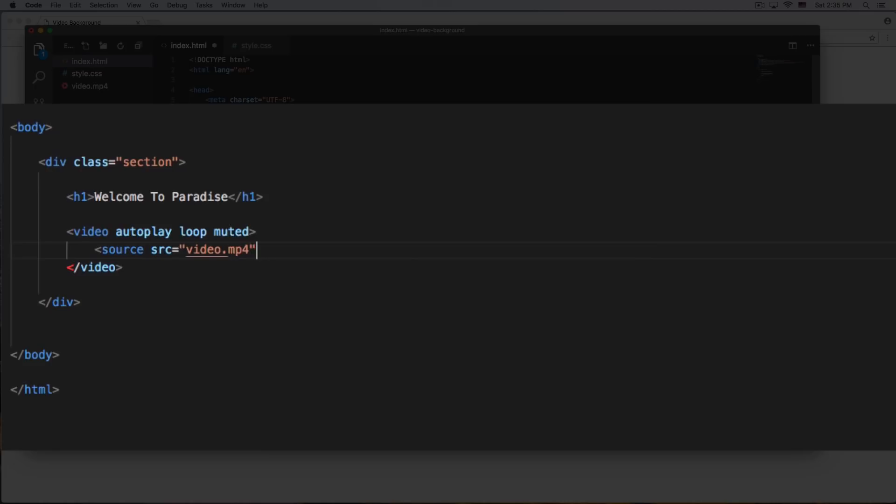
{"action": "type", "text": "type=\""}
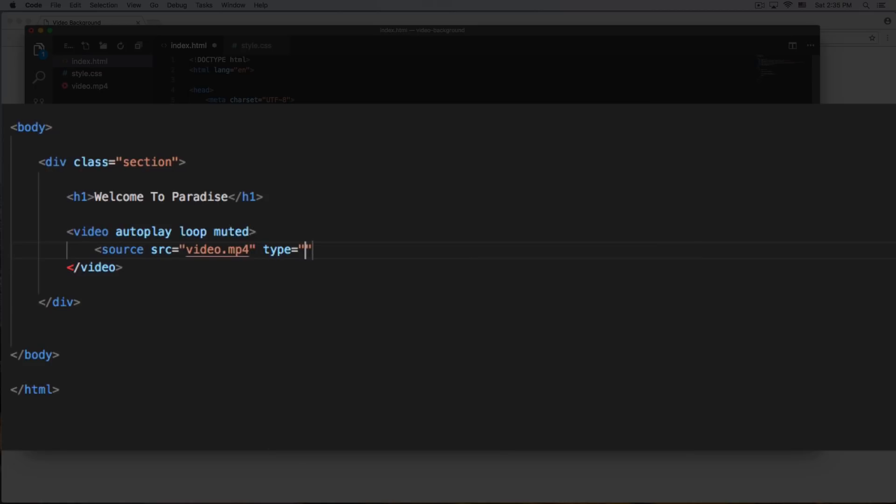
{"action": "type", "text": "video/"}
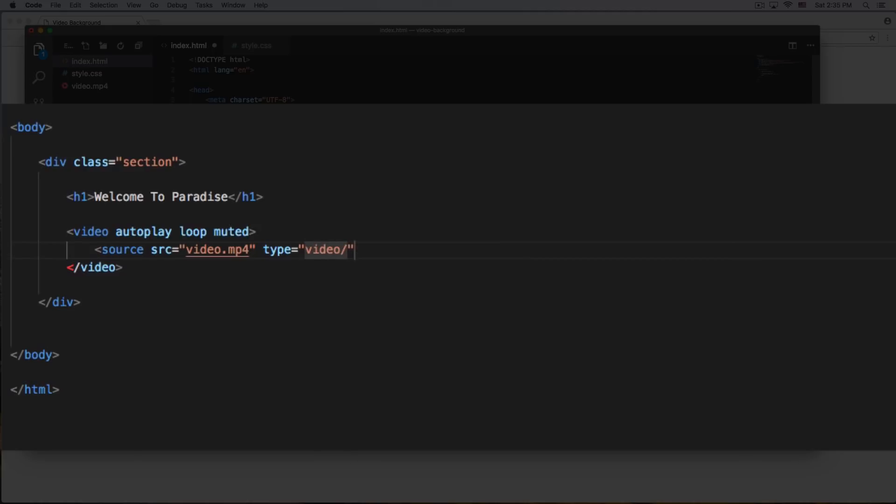
{"action": "type", "text": "mp4"}
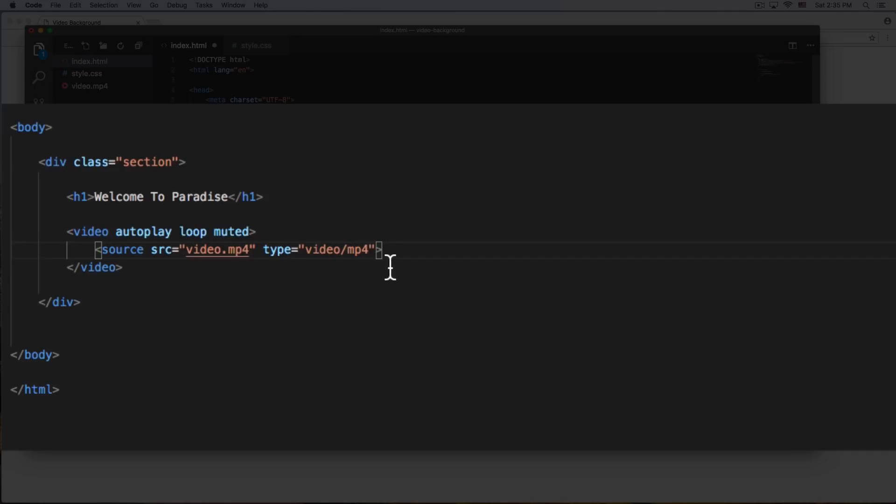
- Try a poster="http" attribute on the source line, then delete it again
{"action": "triple_click", "coordinate": [228, 249]}
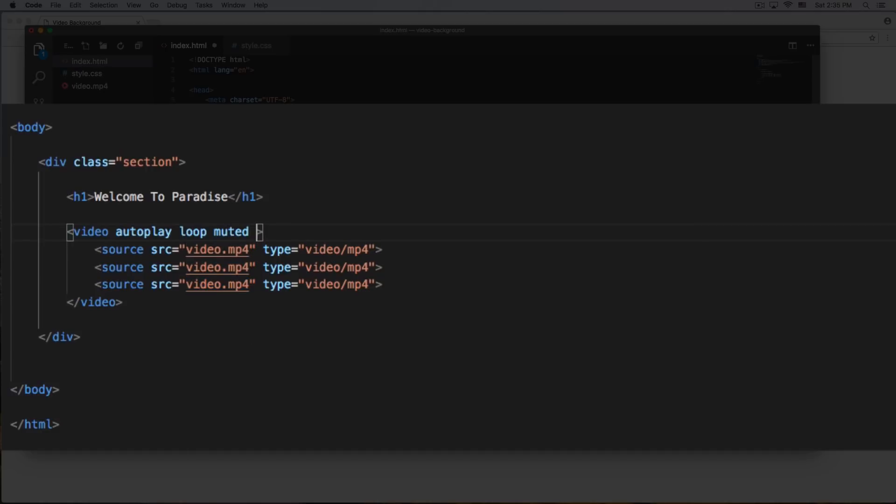
{"action": "type", "text": "poster=\"\""}
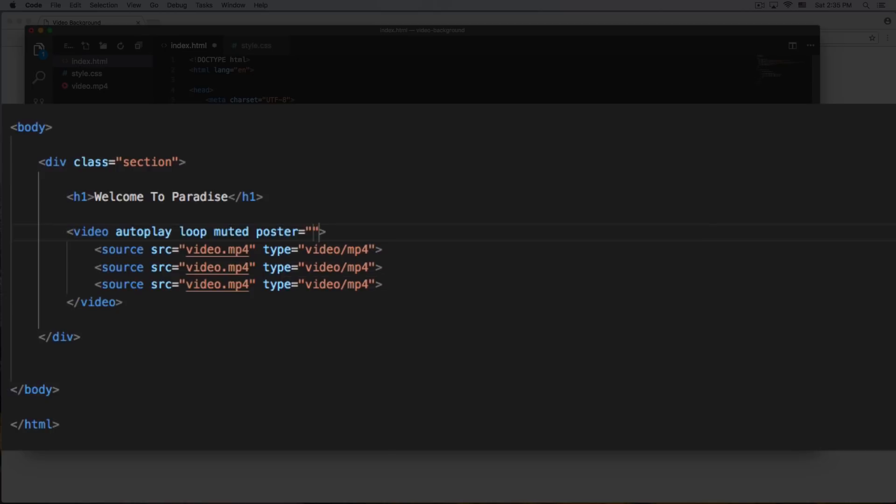
{"action": "type", "text": "htt"}
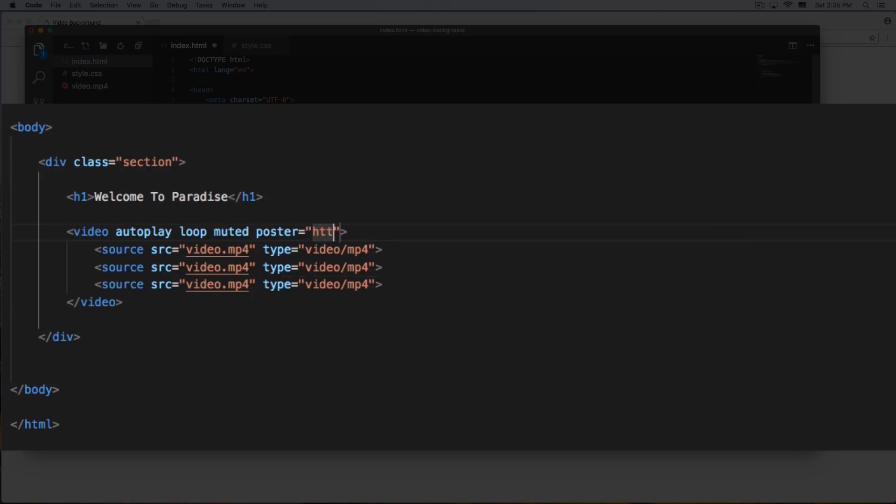
{"action": "type", "text": "p"}
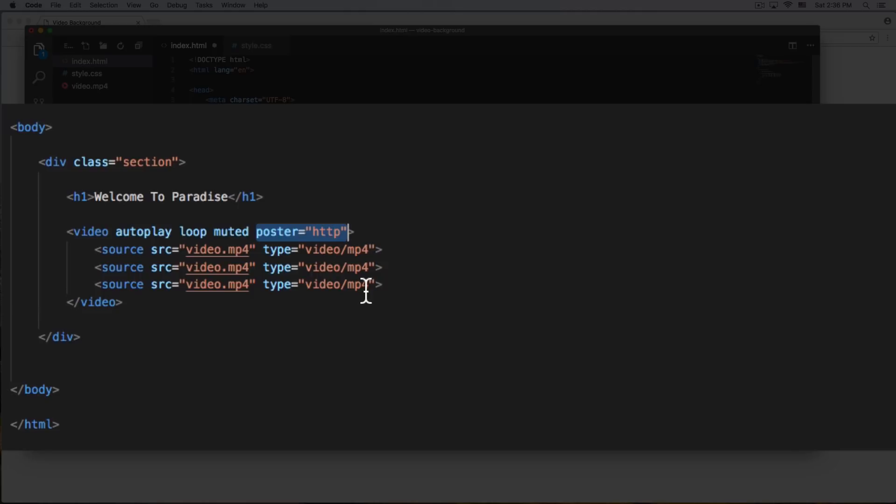
{"action": "key", "text": "Backspace"}
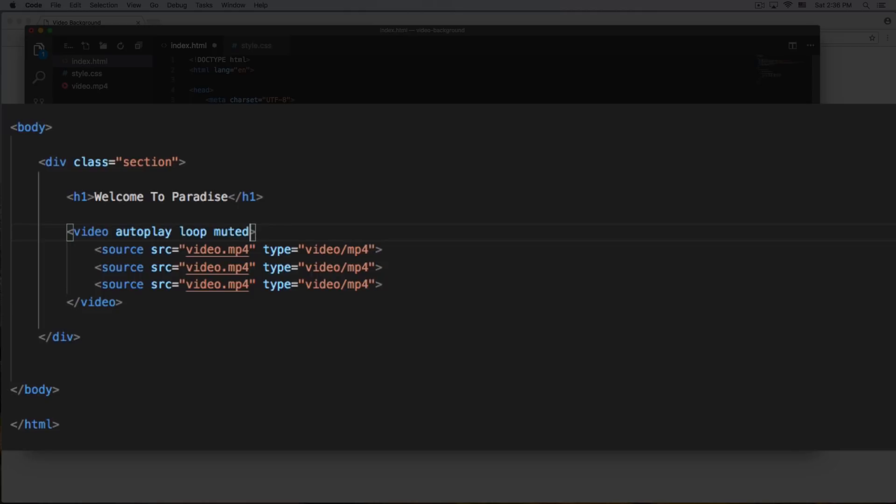
{"action": "mouse_move", "coordinate": [239, 267]}
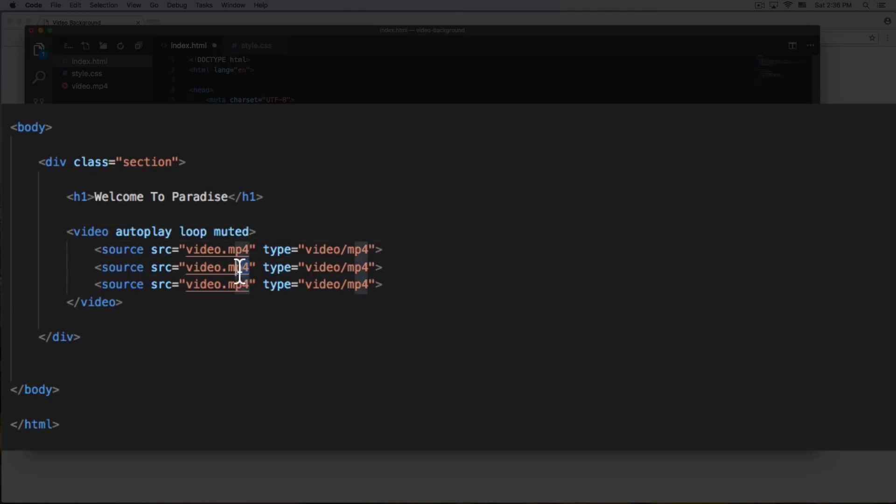
{"action": "mouse_move", "coordinate": [218, 267]}
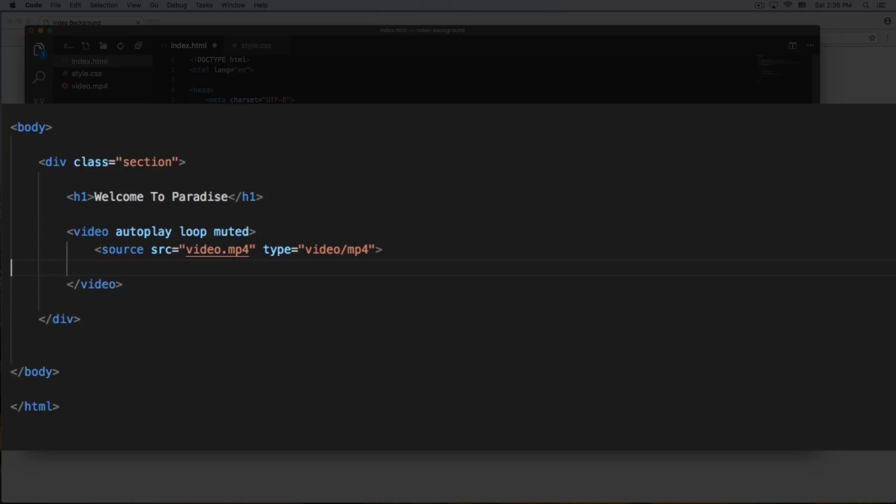
- Remove the duplicate source lines and save index.html for preview in Chrome
{"action": "key", "text": "Backspace"}
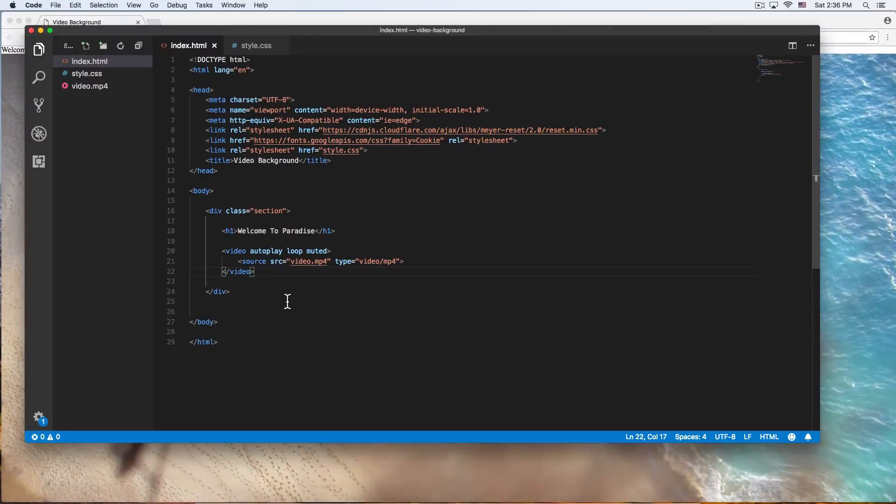
{"action": "mouse_move", "coordinate": [274, 272]}
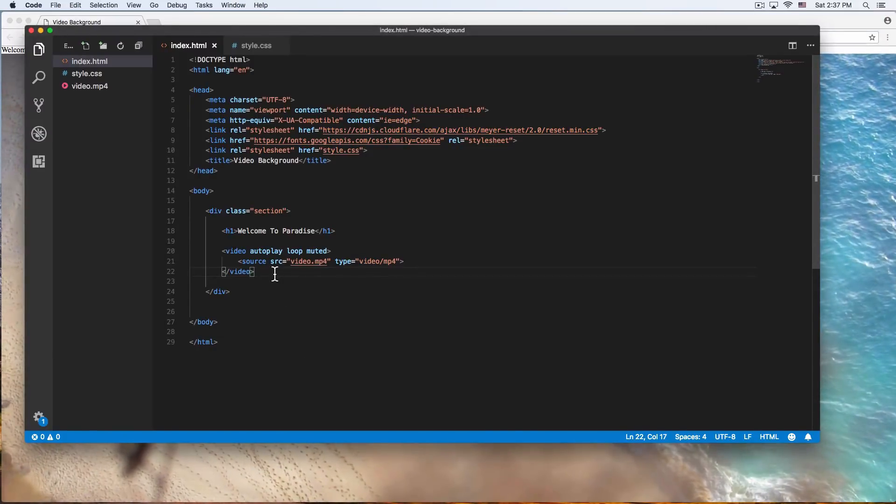
- In style.css add a .section rule with position relative, width 100% and height 100vh
{"action": "left_click", "coordinate": [256, 44]}
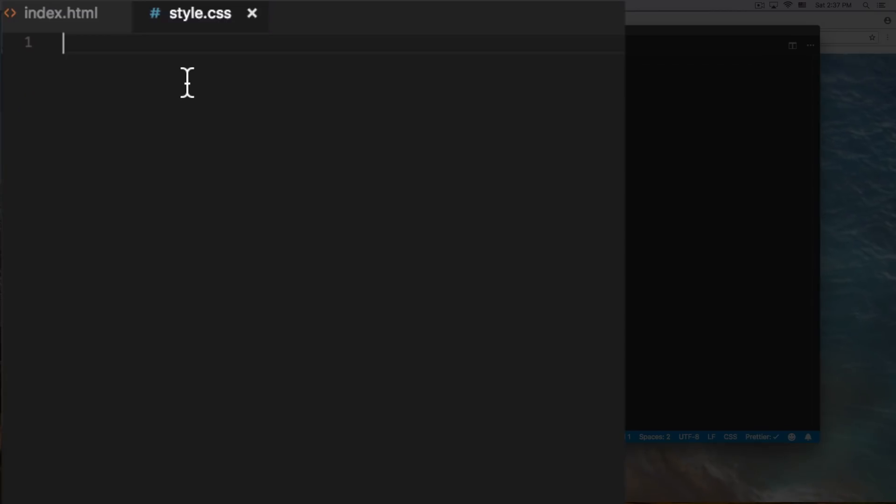
{"action": "type", "text": ".secti"}
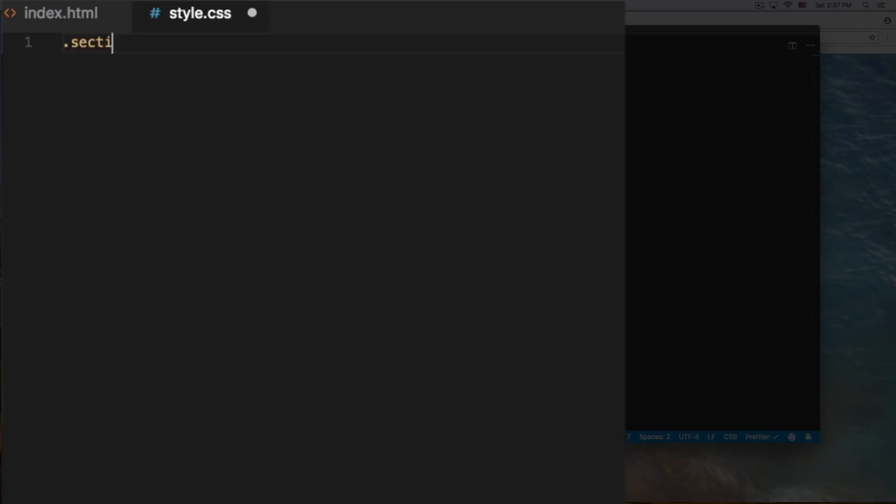
{"action": "type", "text": "on {}"}
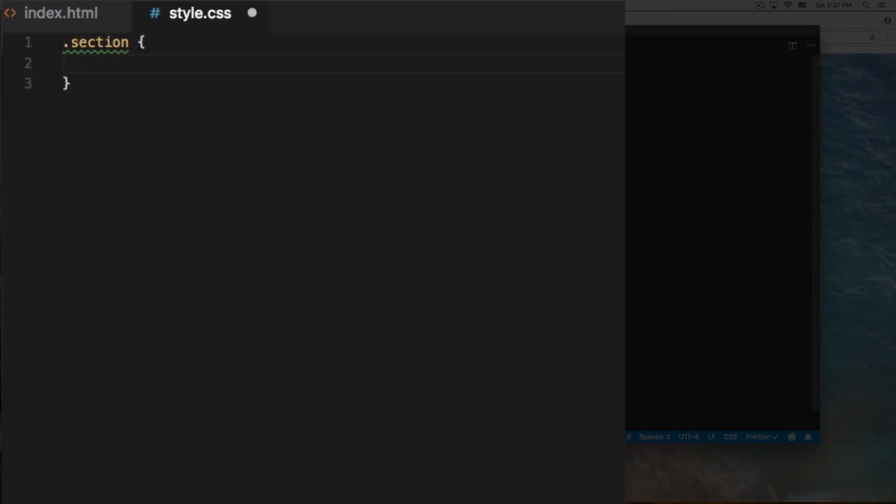
{"action": "type", "text": "position: relative;"}
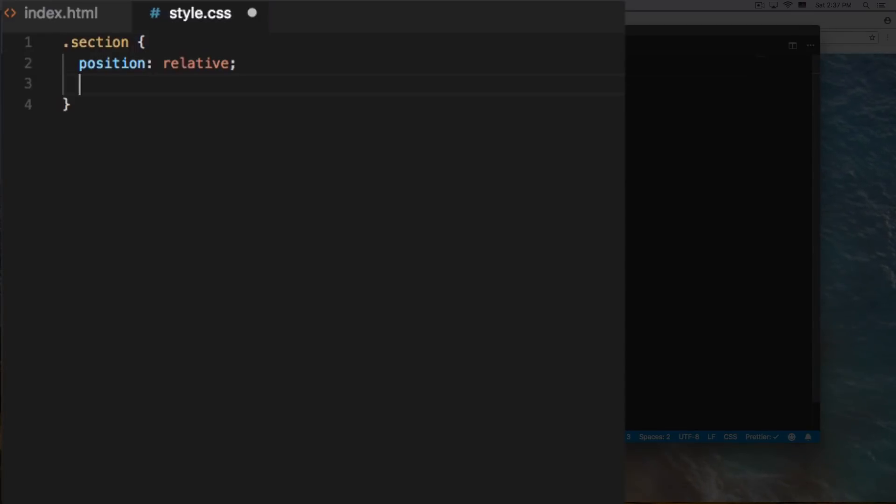
{"action": "type", "text": "width: 100%"}
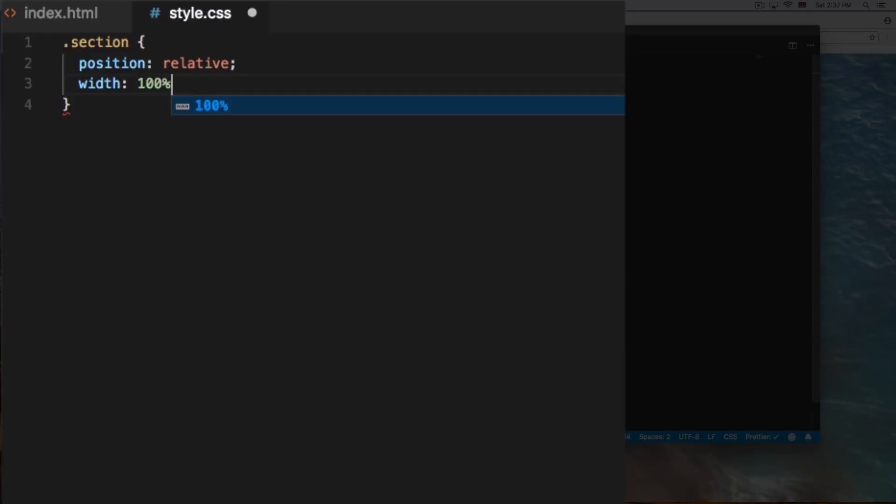
{"action": "key", "text": "enter"}
{"action": "type", "text": "height: ;"}
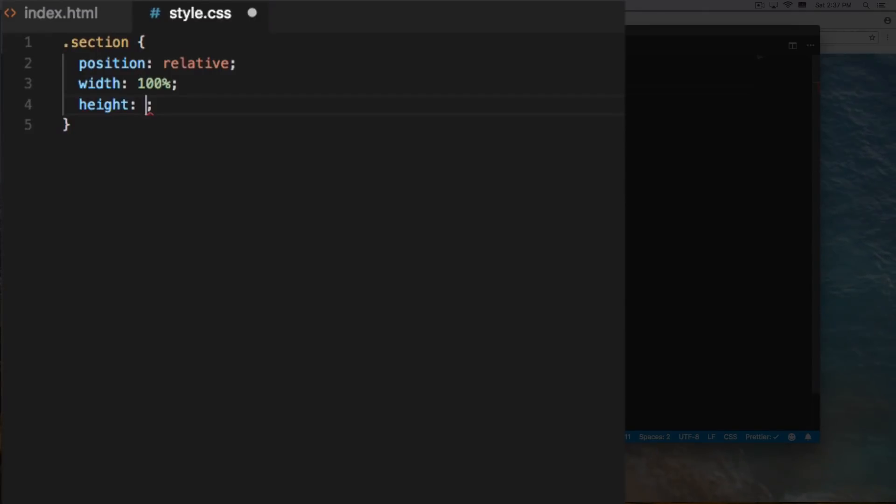
{"action": "type", "text": "100"}
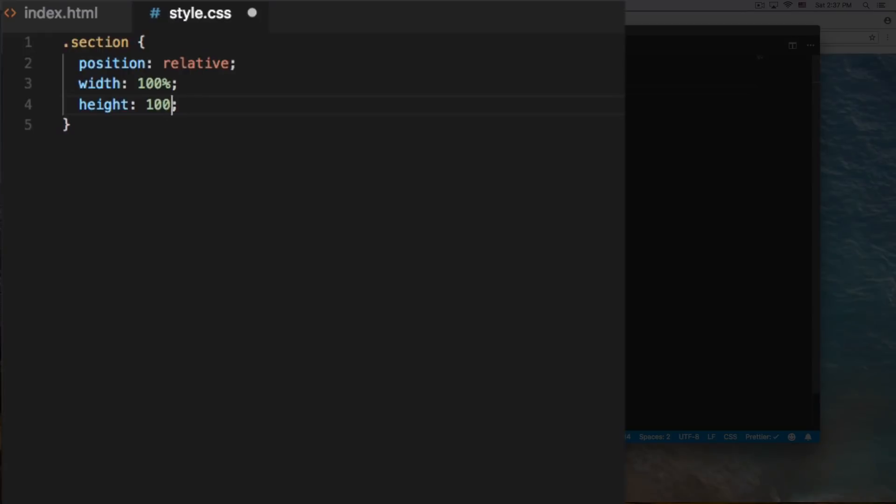
{"action": "type", "text": "vh"}
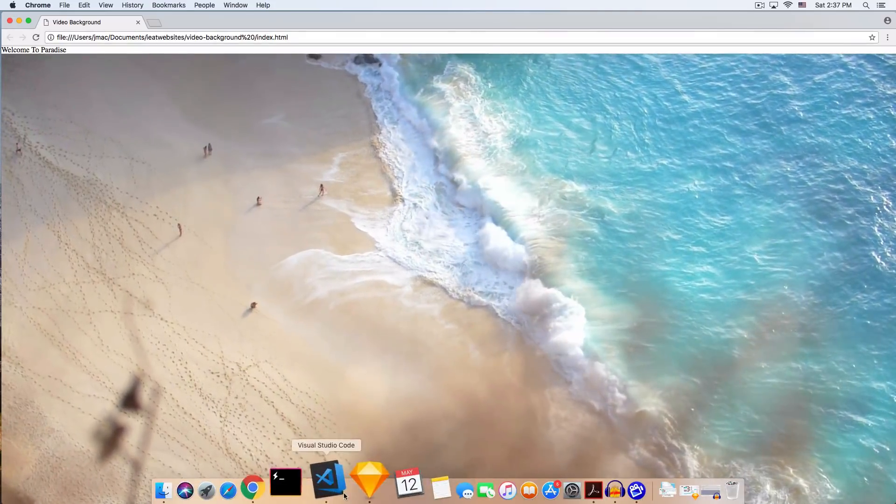
- Extend .section with display flex, align-items center, justify-content center and overflow hidden
{"action": "left_click", "coordinate": [327, 488]}
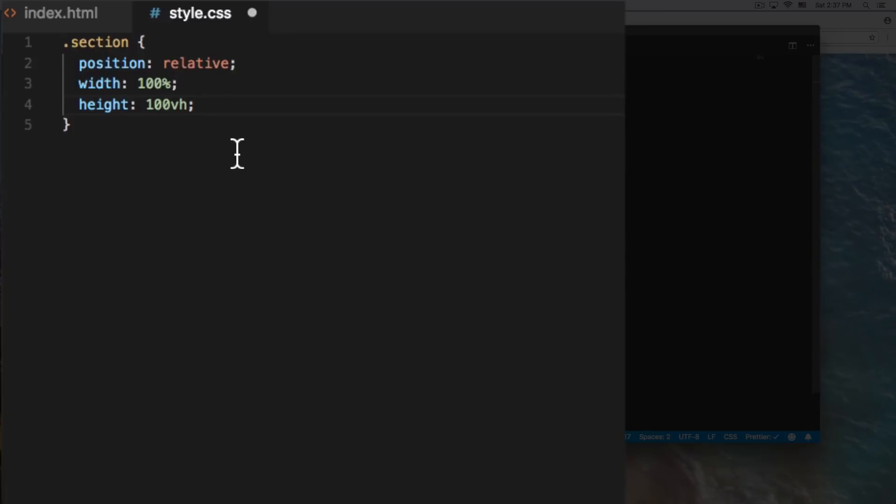
{"action": "type", "text": "di"}
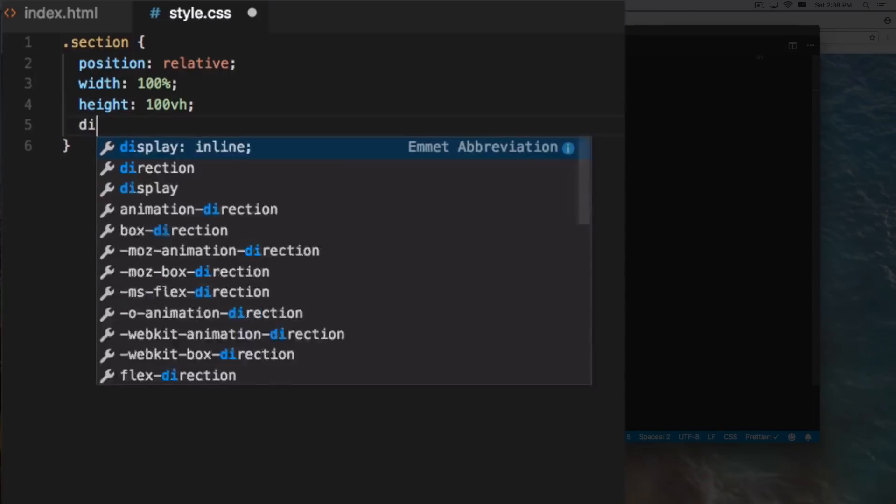
{"action": "type", "text": "splay: flex;"}
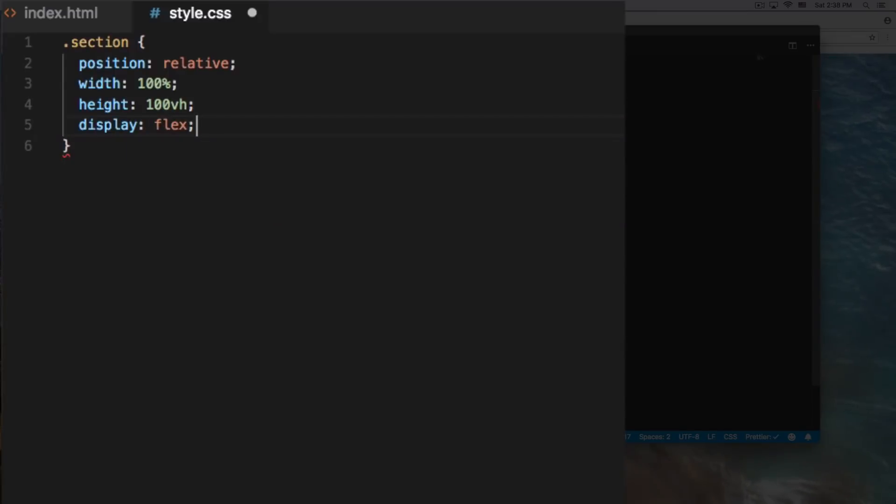
{"action": "type", "text": "ali"}
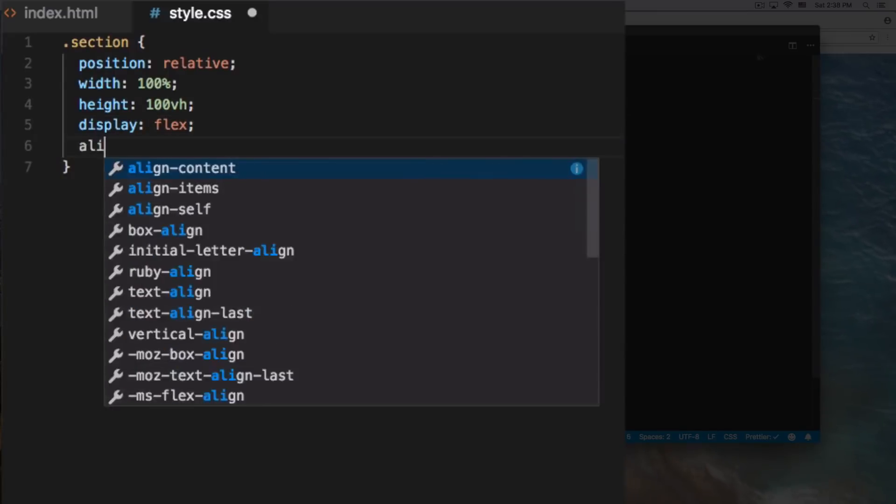
{"action": "type", "text": "gn-items: c"}
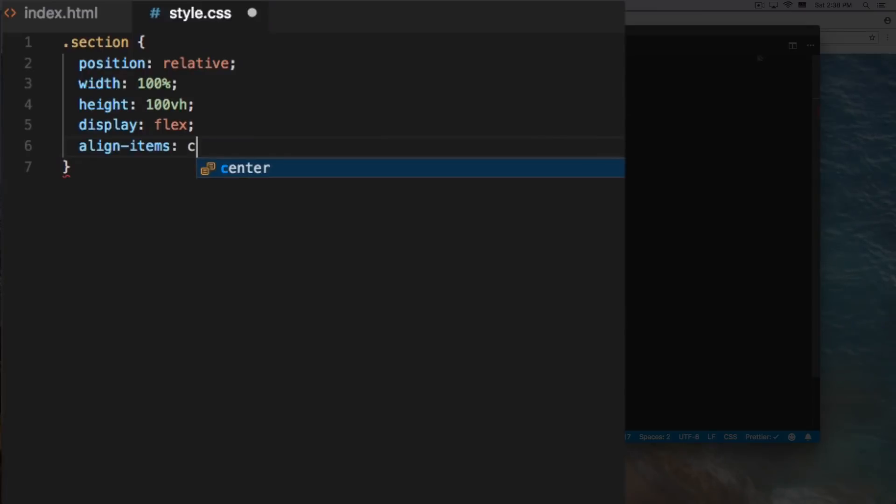
{"action": "key", "text": "Enter"}
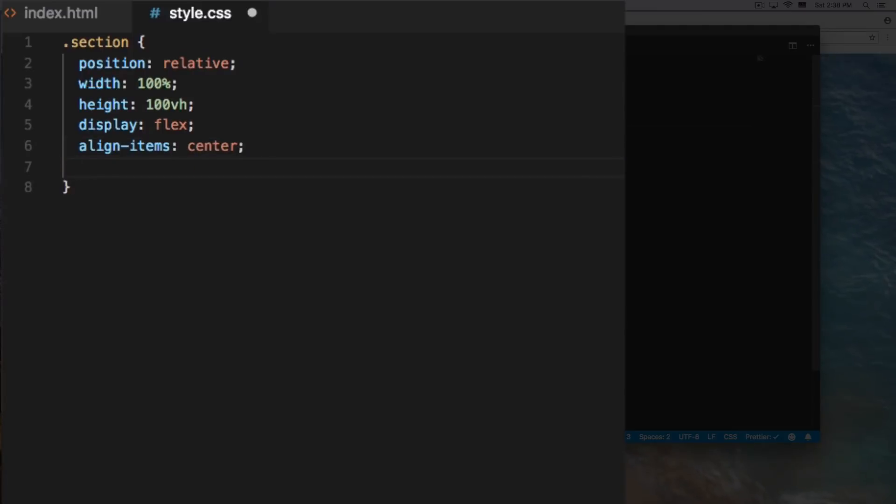
{"action": "type", "text": "justify-content: center;"}
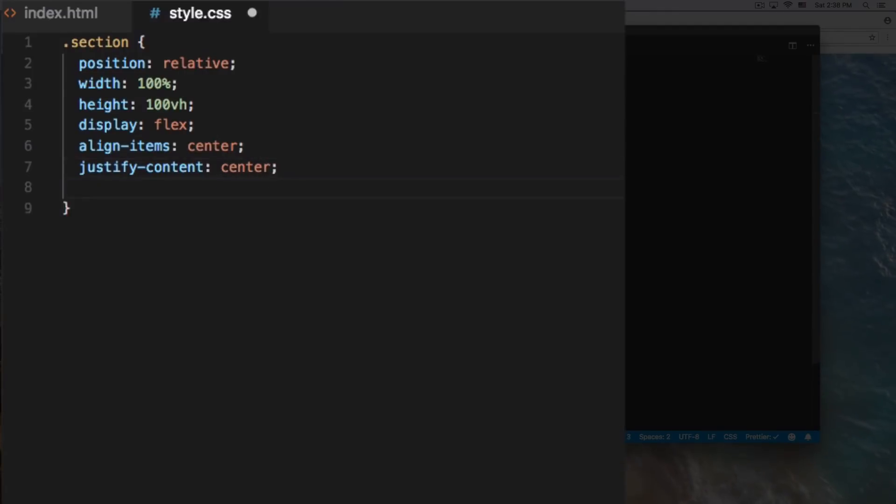
{"action": "type", "text": "overflow: hidden;"}
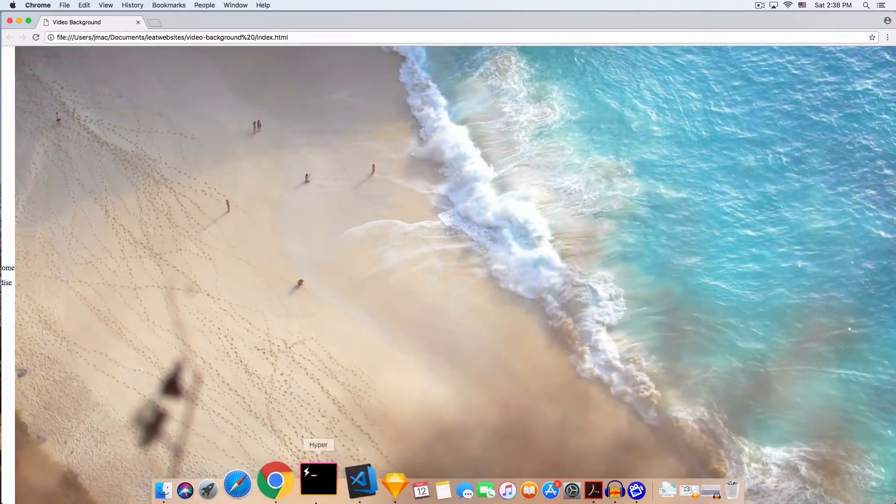
{"action": "mouse_move", "coordinate": [298, 480]}
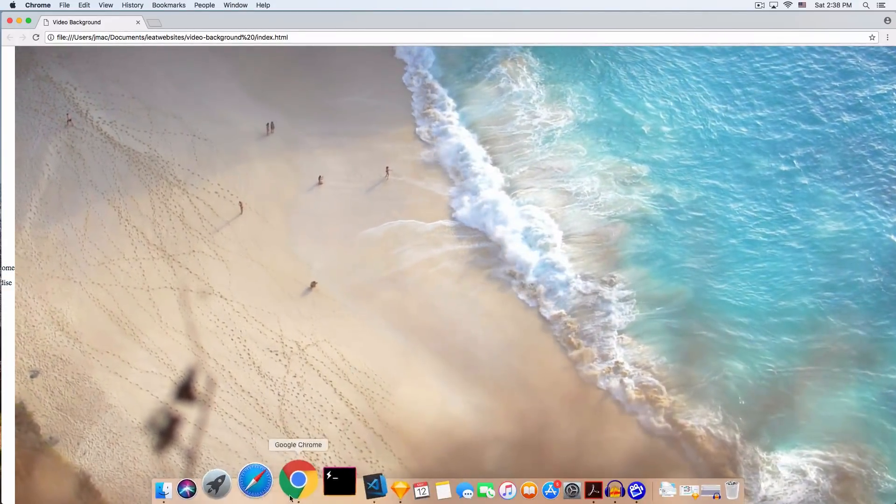
- Check the video layout in Chrome and return to the code editor
{"action": "left_click", "coordinate": [375, 490]}
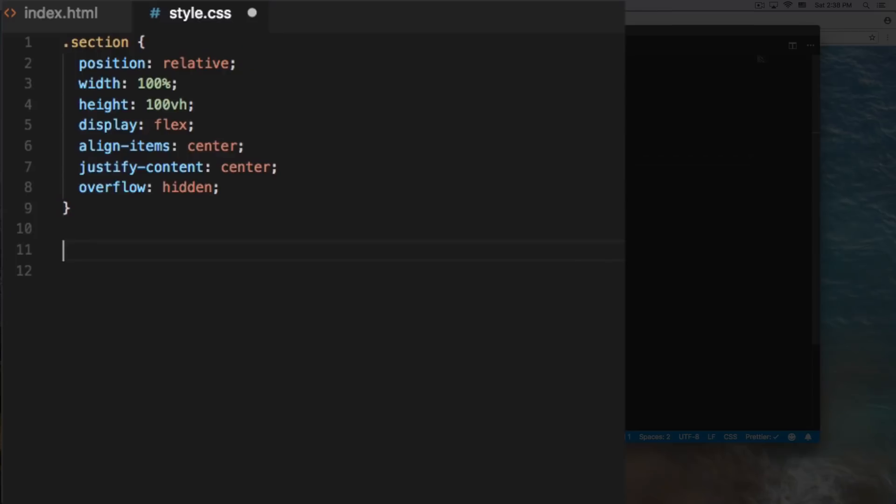
- Add a .section h1 rule with centered text and font-size 6rem
{"action": "type", "text": ".sex"}
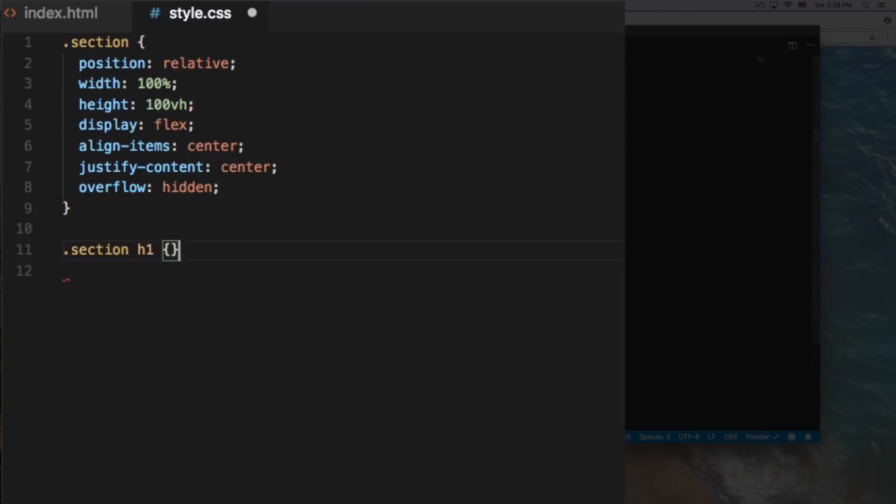
{"action": "type", "text": "text-align: center"}
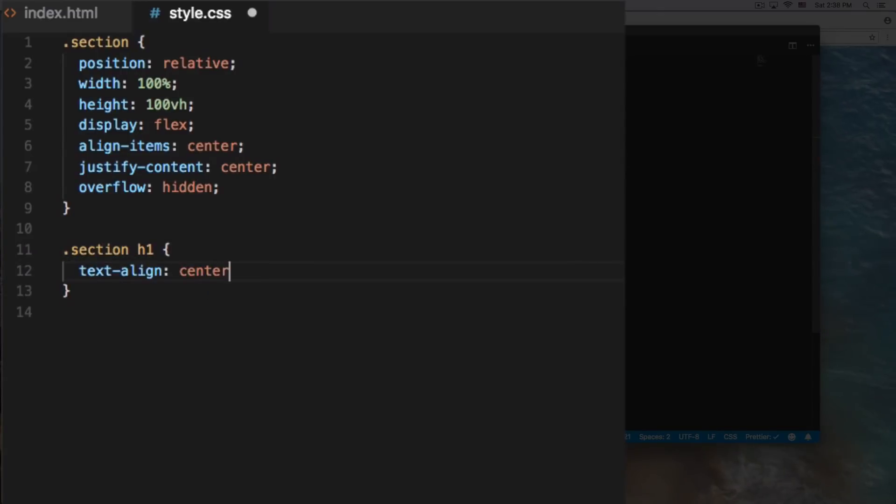
{"action": "type", "text": ";"}
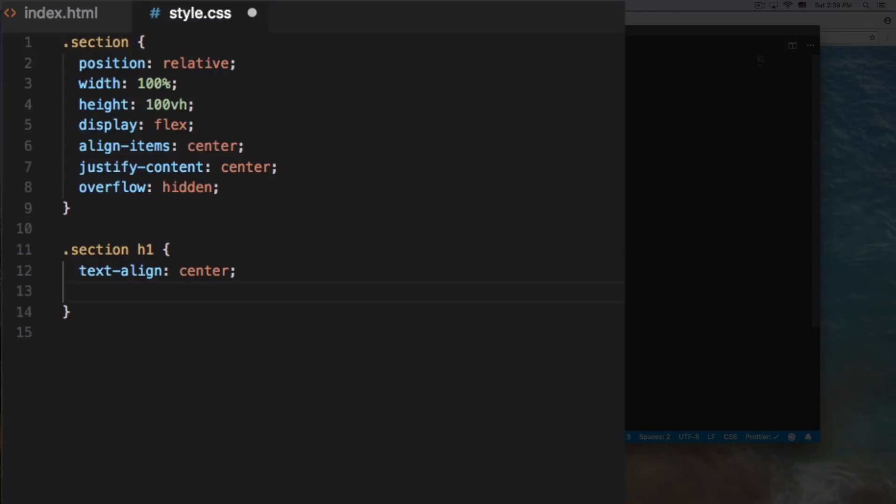
{"action": "type", "text": "font"}
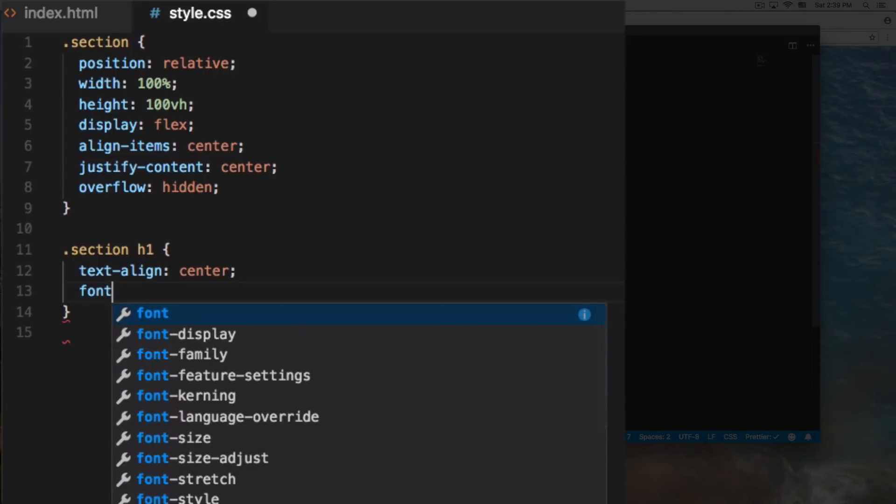
{"action": "type", "text": "-size:"}
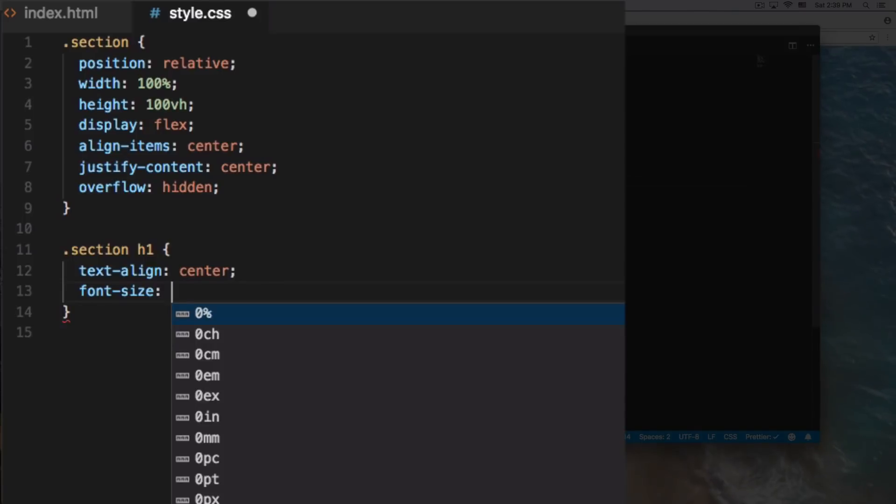
{"action": "type", "text": "6rem;"}
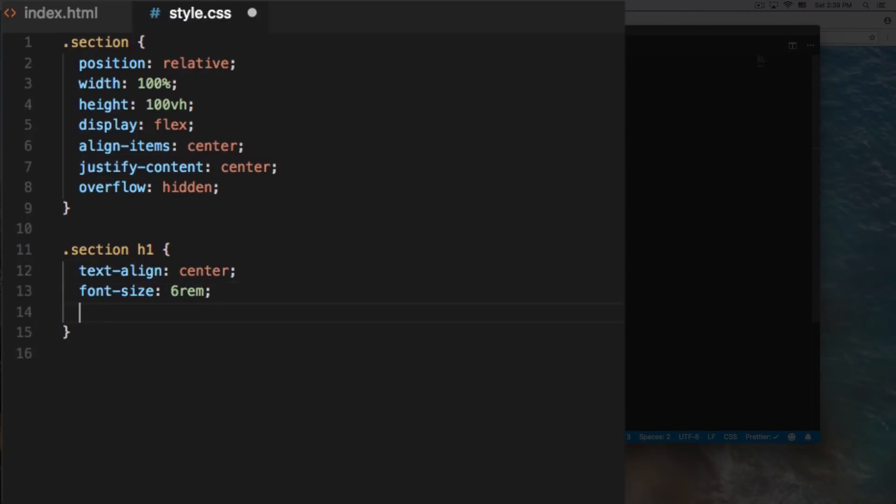
- Drop the mistaken z-index line and begin a font-family declaration
{"action": "type", "text": "z-index: ;"}
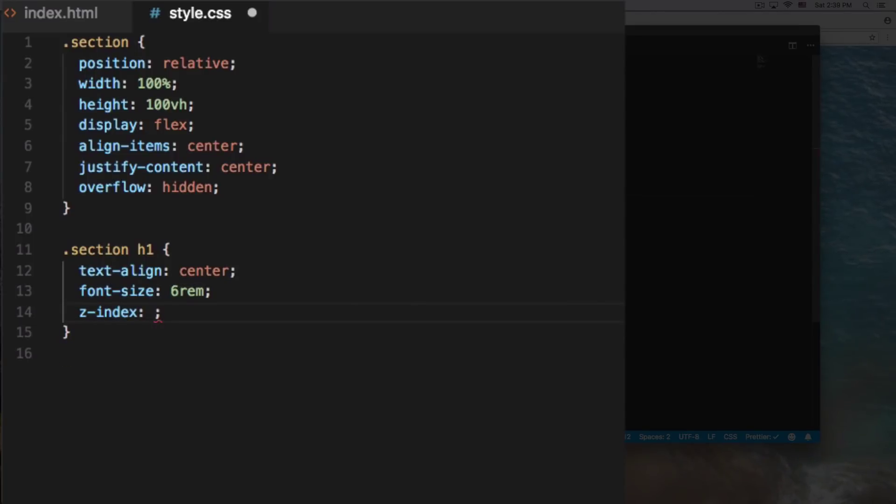
{"action": "double_click", "coordinate": [118, 312]}
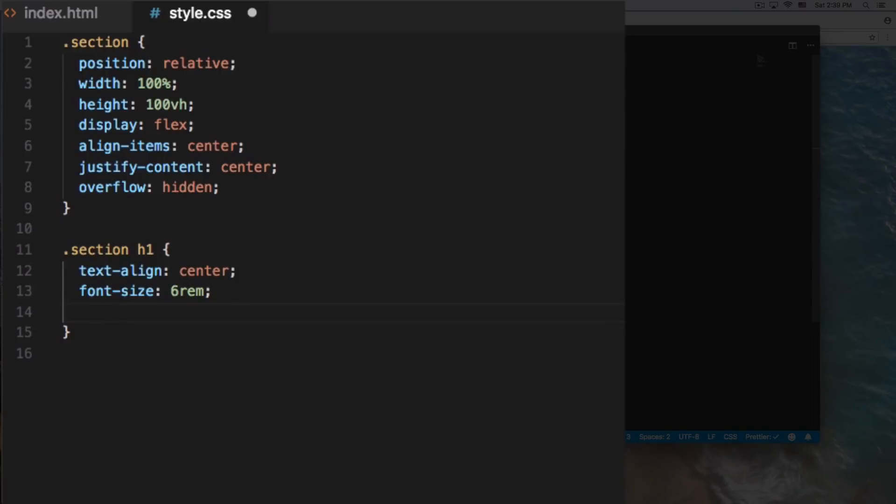
{"action": "type", "text": "font-family:"}
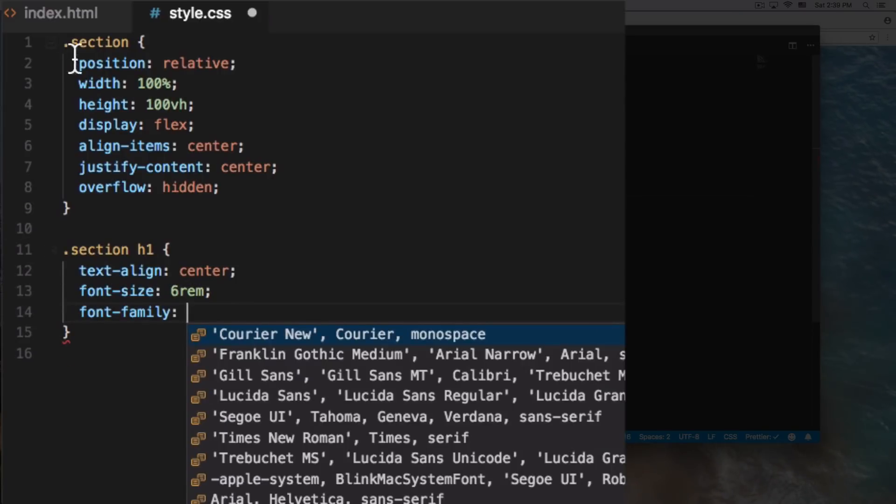
- Take the Cookie font name from index.html's fonts link and set .section h1 font-family to Cookie
{"action": "left_click", "coordinate": [60, 12]}
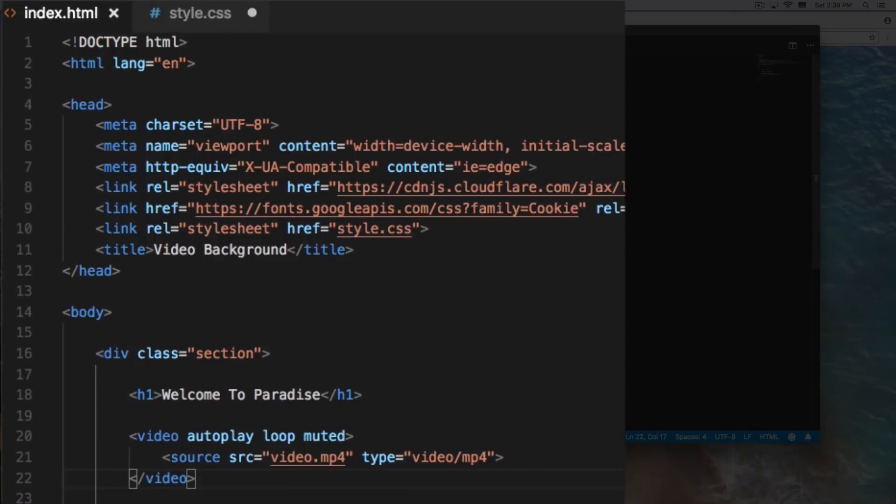
{"action": "double_click", "coordinate": [550, 208]}
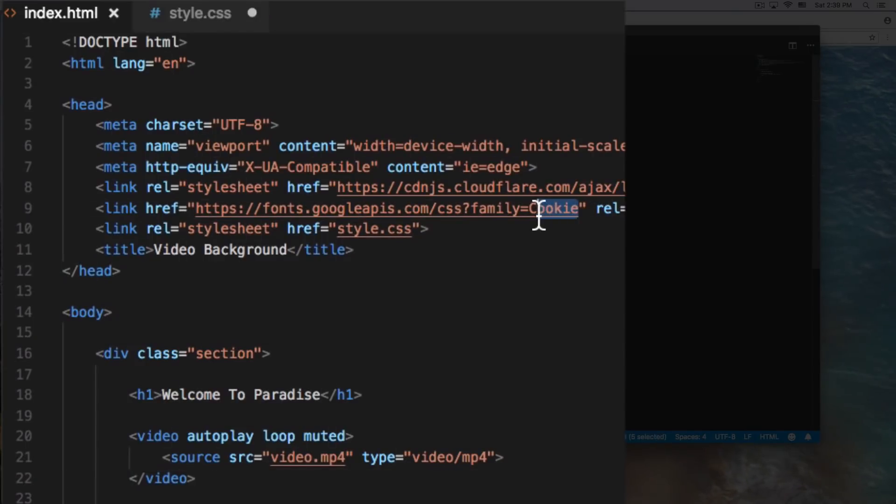
{"action": "left_click", "coordinate": [200, 12]}
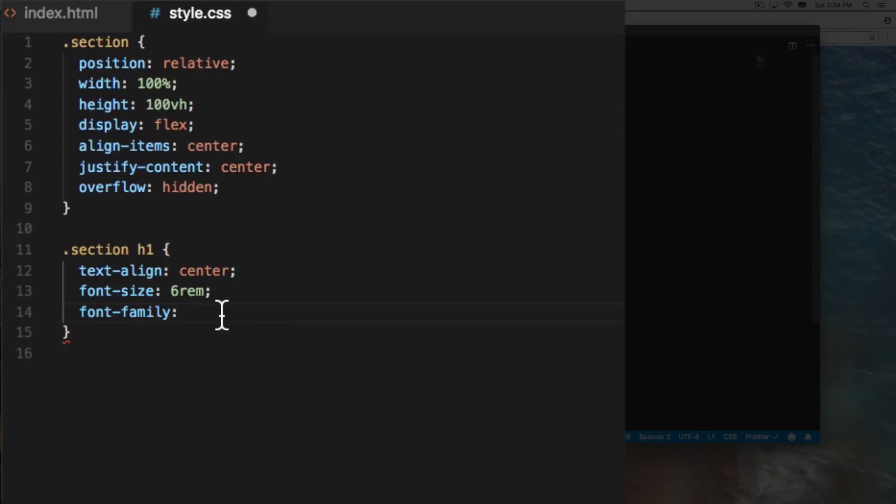
{"action": "type", "text": "\"Cookie\";"}
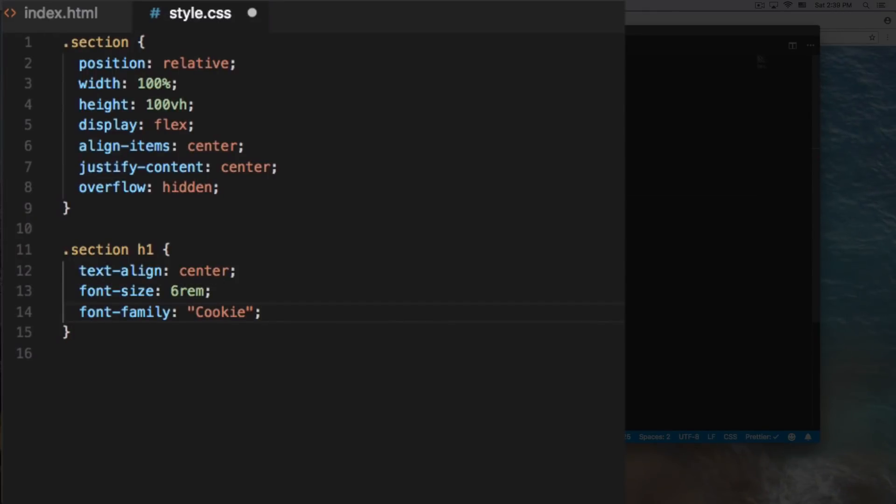
- Give .section h1 a #fff background, 20px padding and 15px margin
{"action": "type", "text": "background: #"}
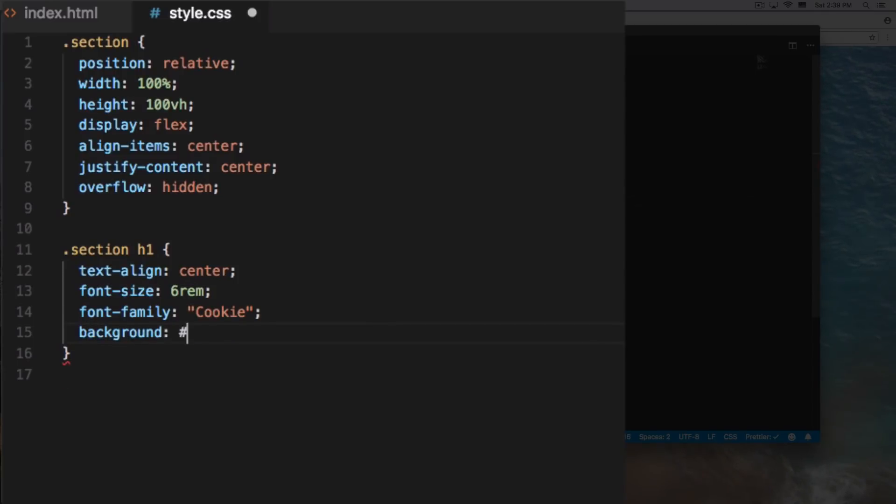
{"action": "type", "text": "fff';"}
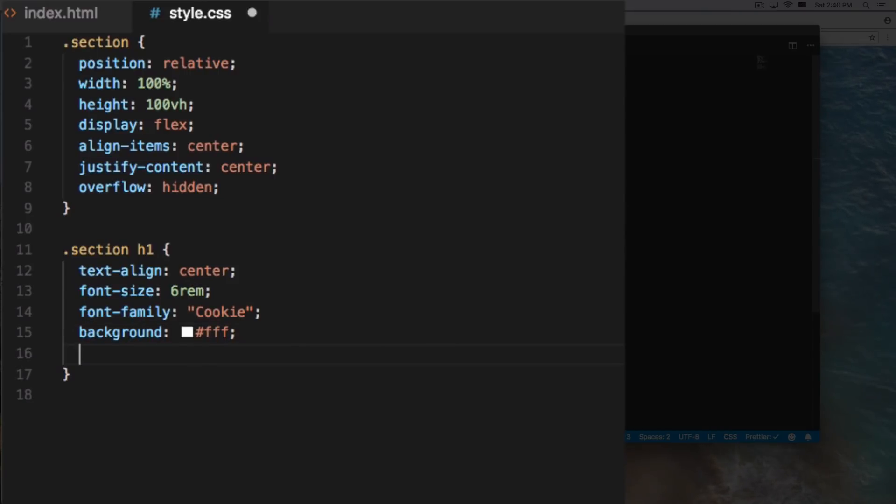
{"action": "type", "text": "padding: 20px;"}
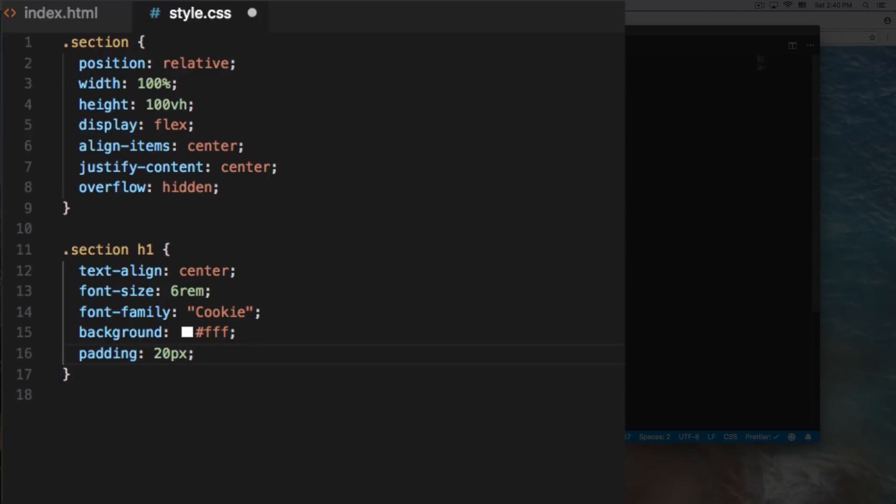
{"action": "type", "text": "margin:"}
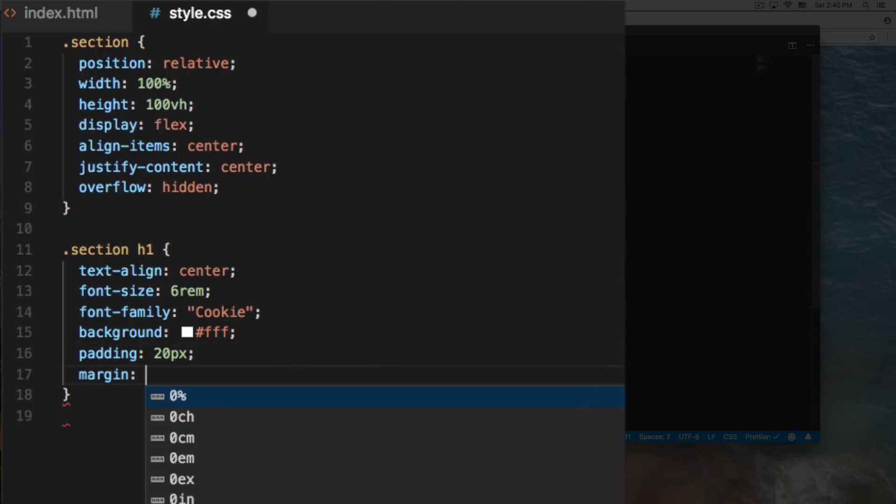
{"action": "type", "text": "1"}
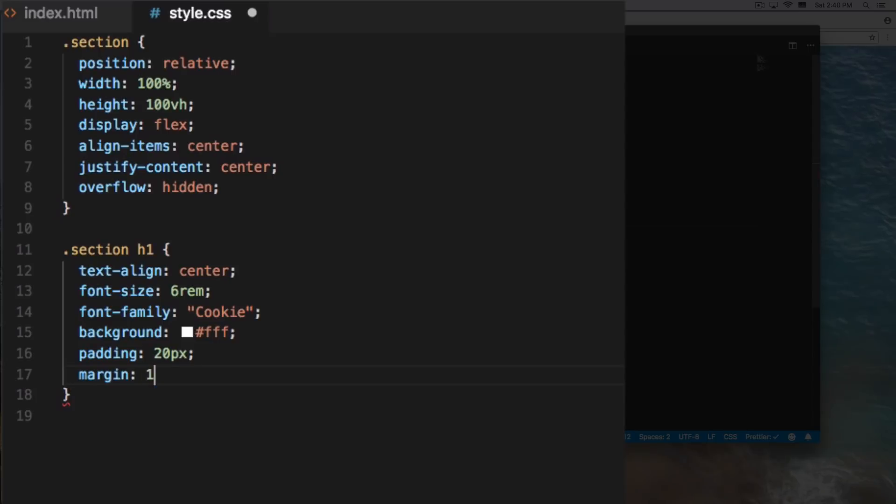
{"action": "type", "text": "5px;"}
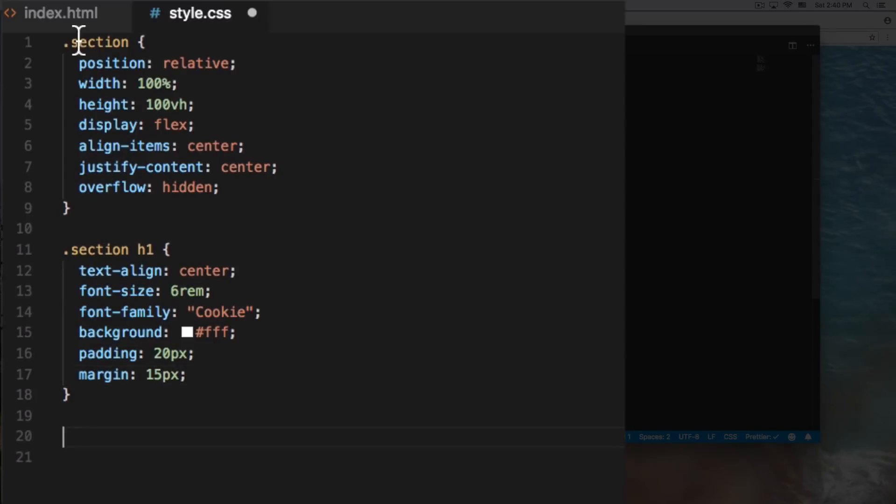
{"action": "left_click", "coordinate": [62, 12]}
{"action": "type", "text": "."}
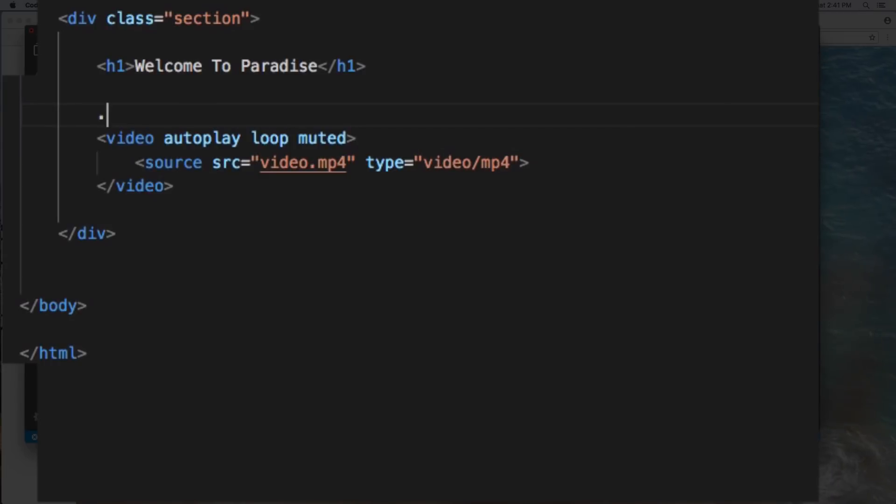
- Wrap the video in a div.video-container via the .video-container Emmet abbreviation
{"action": "type", "text": "video-container\">"}
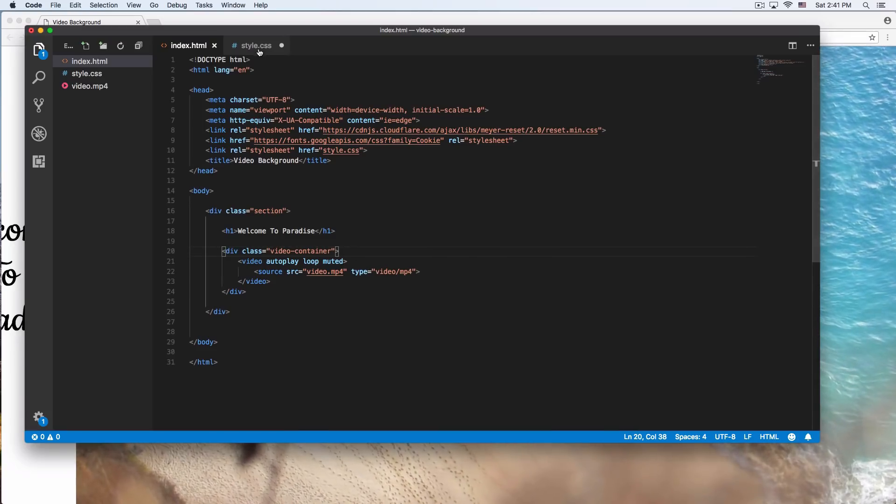
- Start a .video-container rule in style.css with position absolute
{"action": "left_click", "coordinate": [256, 46]}
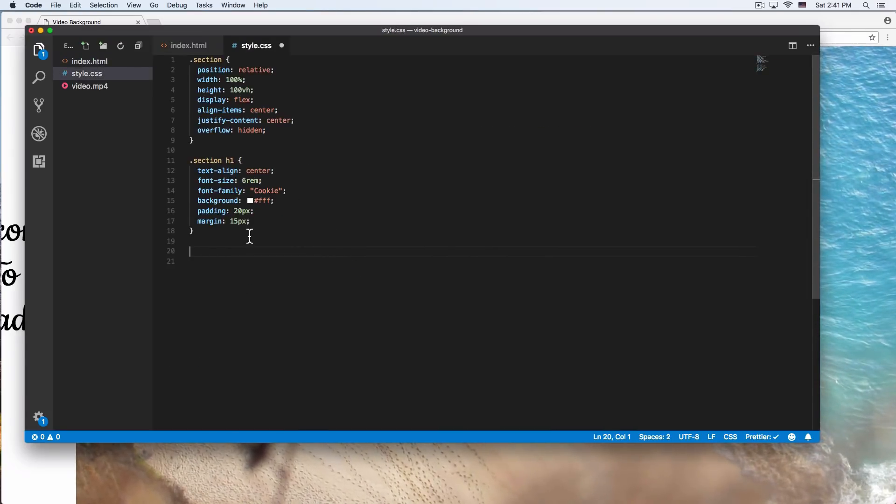
{"action": "type", "text": ".vi"}
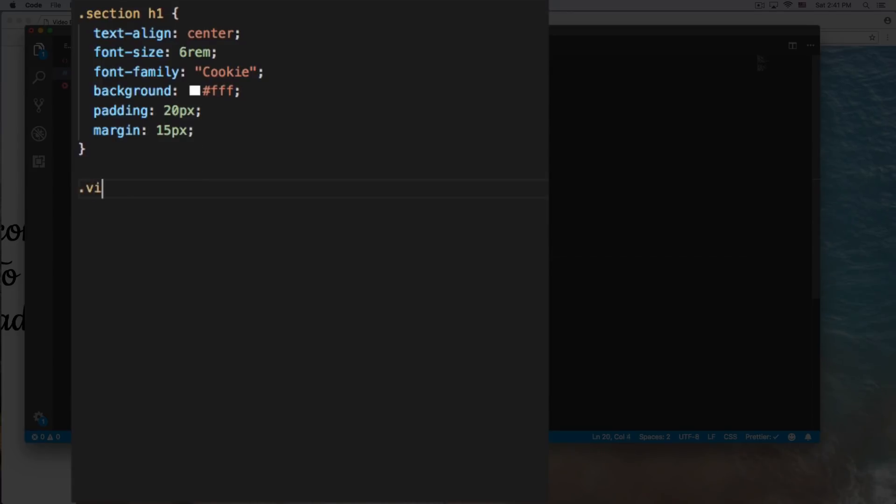
{"action": "type", "text": "deo-contain"}
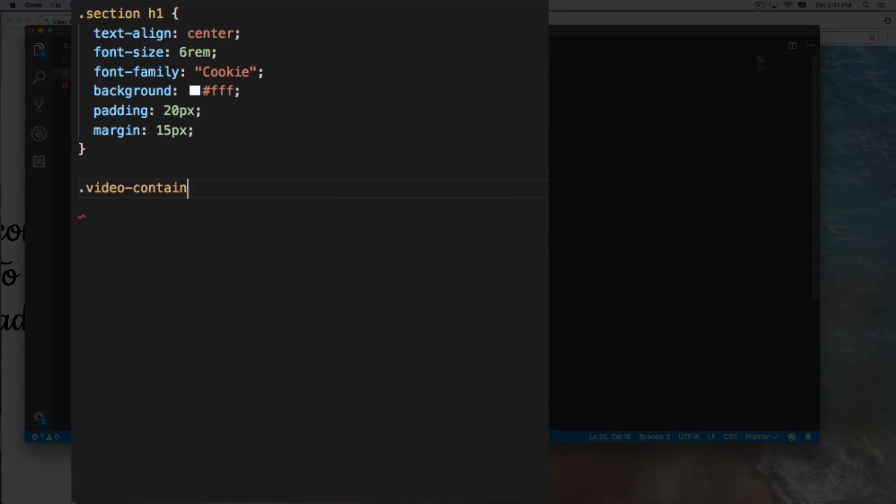
{"action": "type", "text": "er {"}
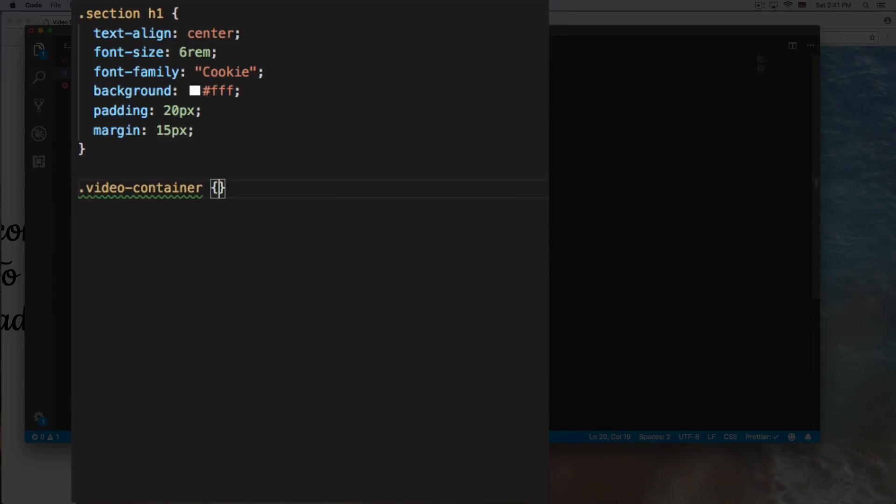
{"action": "type", "text": "position: absolute;"}
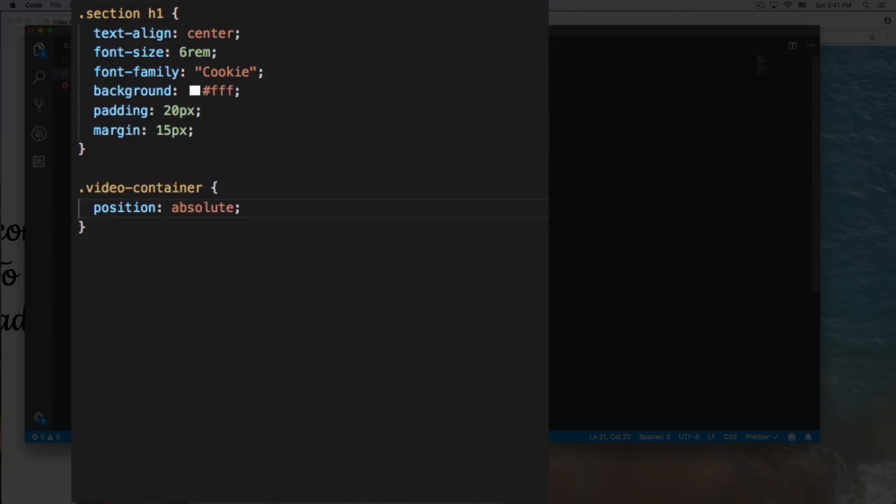
{"action": "key", "text": "enter"}
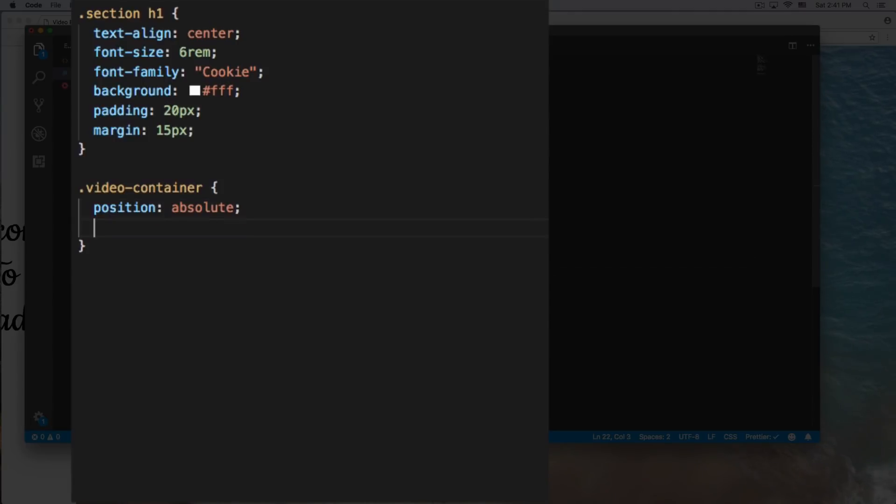
- Add top 0, left 0 and width 100% to the .video-container rule
{"action": "type", "text": "top:"}
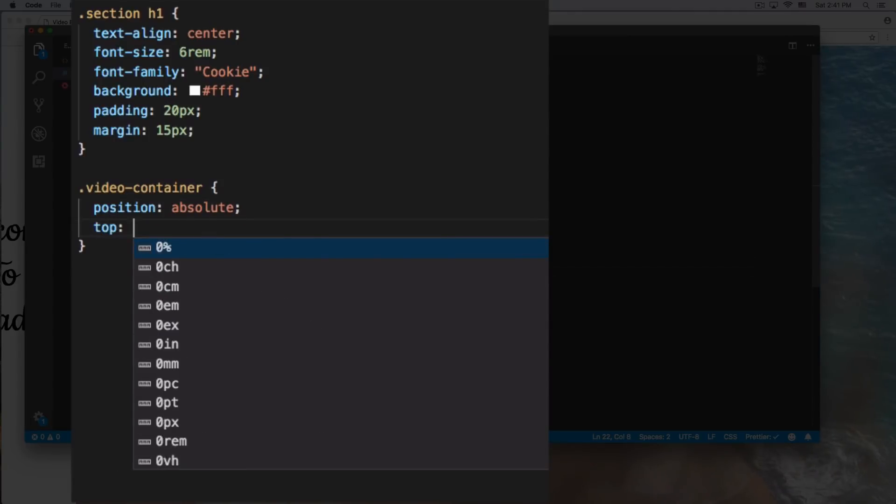
{"action": "type", "text": "0;"}
{"action": "type", "text": "left: 0;"}
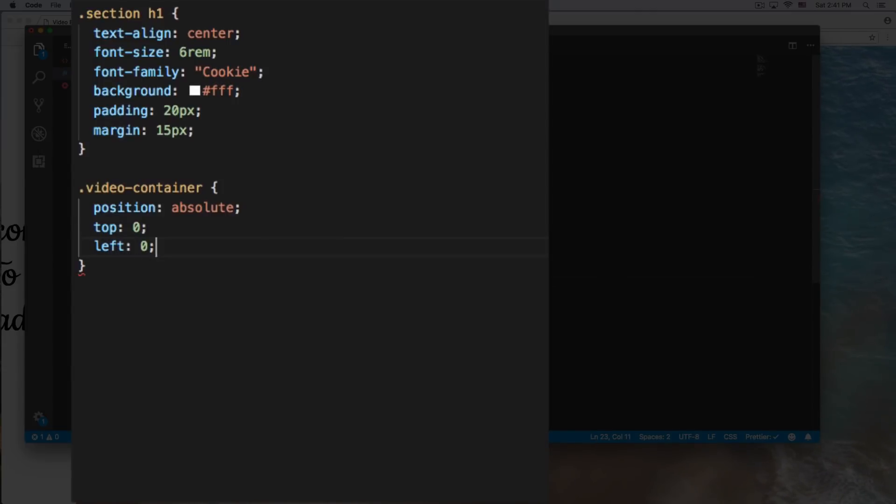
{"action": "type", "text": "width:"}
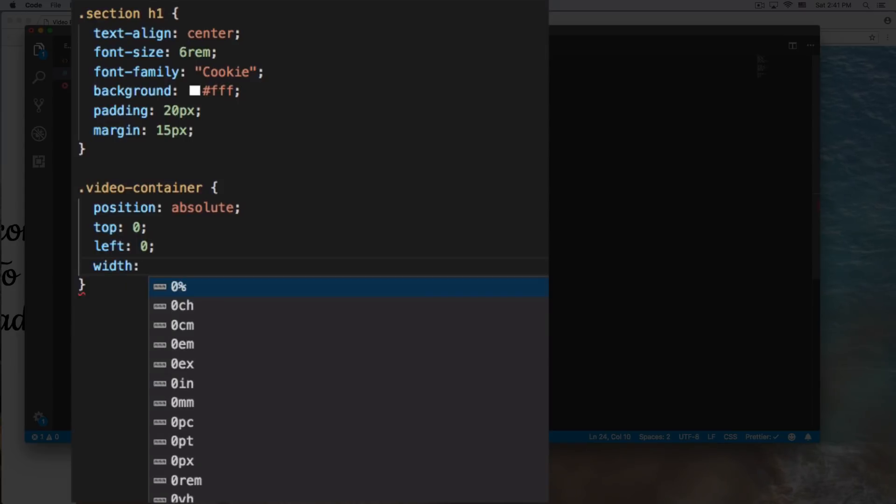
{"action": "type", "text": "100%;"}
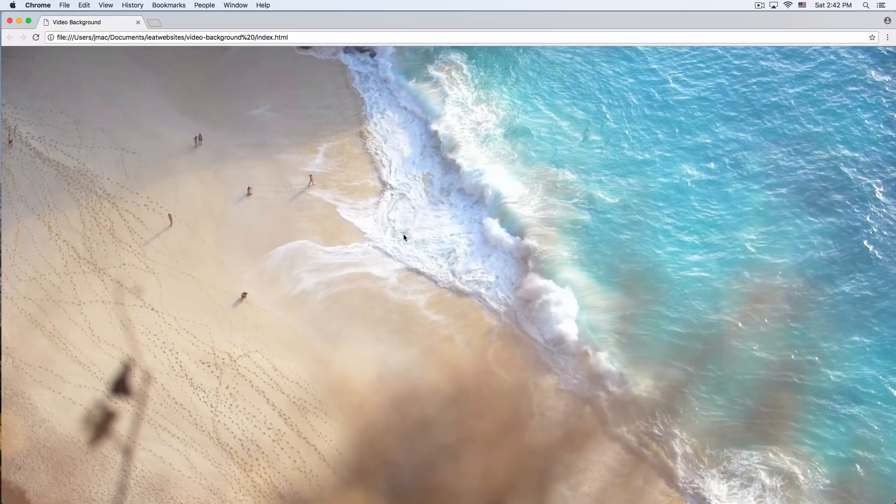
- Reload the Chrome page to preview the full-window beach video
{"action": "left_click", "coordinate": [35, 38]}
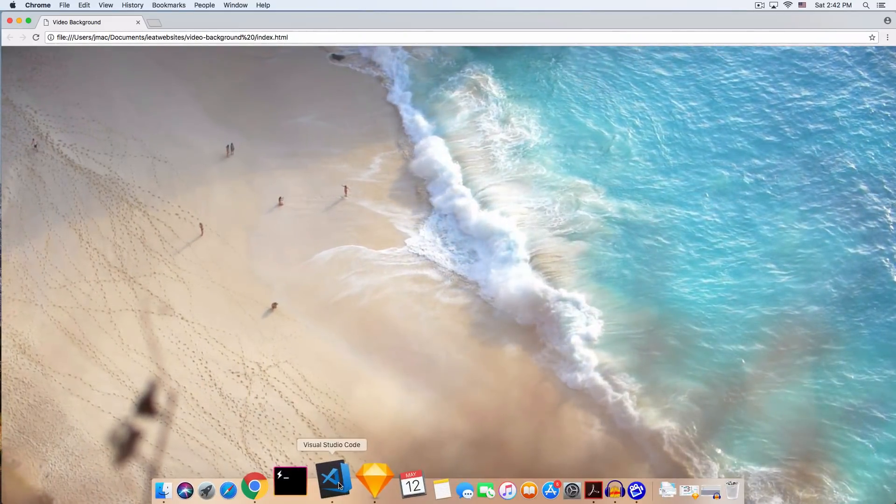
- Add z-index: 1 to .section h1 so the heading sits above the video
{"action": "left_click", "coordinate": [333, 490]}
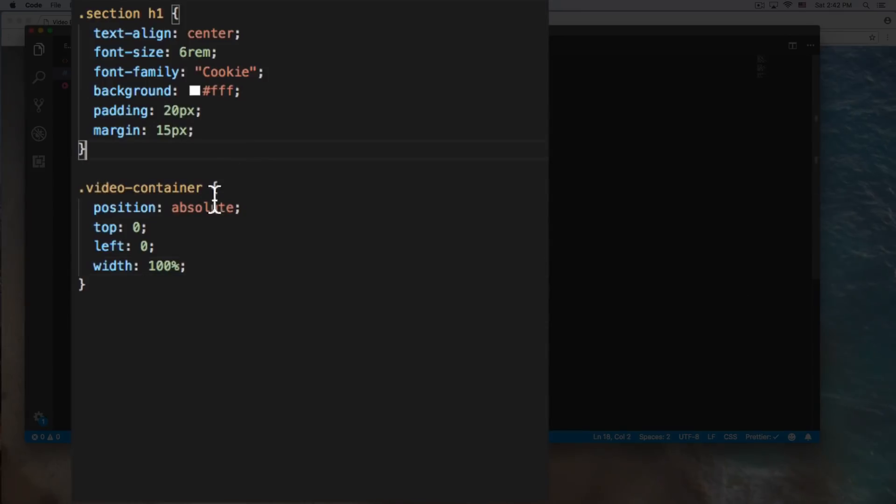
{"action": "mouse_move", "coordinate": [172, 14]}
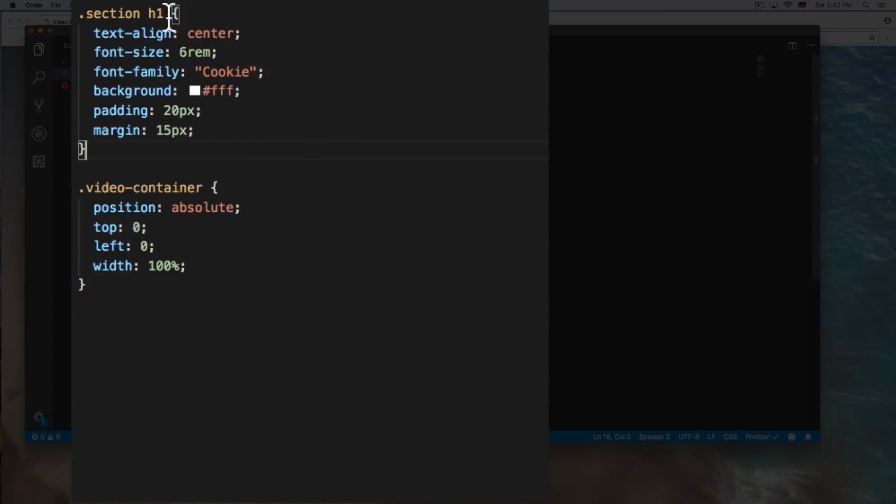
{"action": "type", "text": "z-index: ;"}
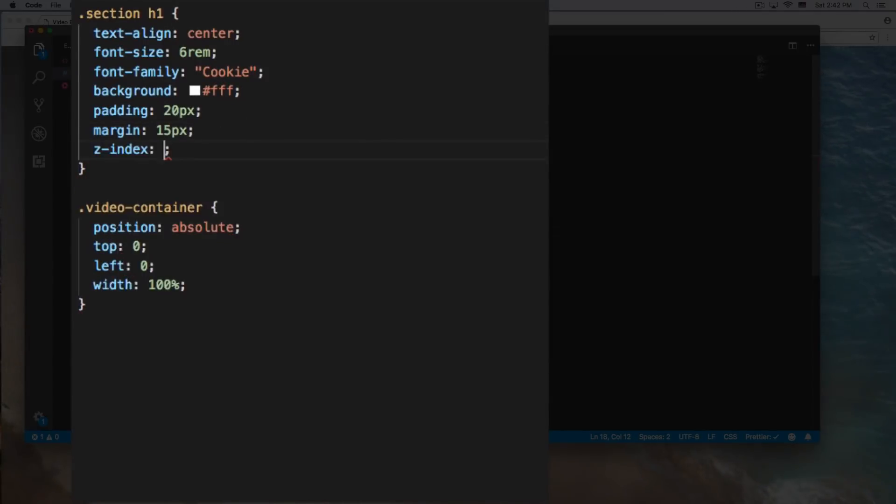
{"action": "type", "text": "1"}
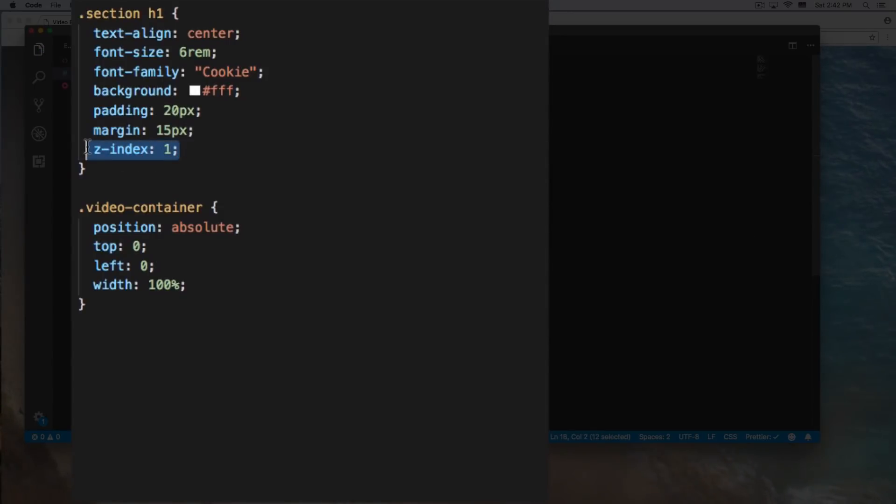
{"action": "mouse_move", "coordinate": [154, 150]}
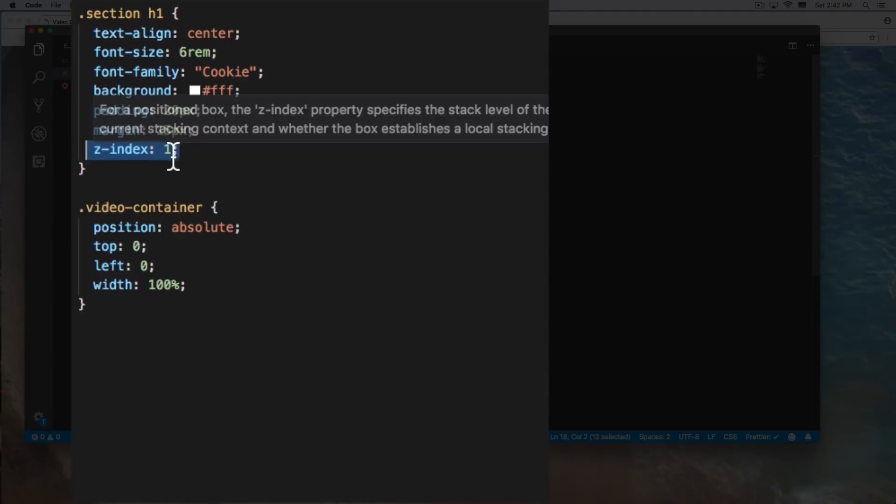
{"action": "left_click", "coordinate": [177, 149]}
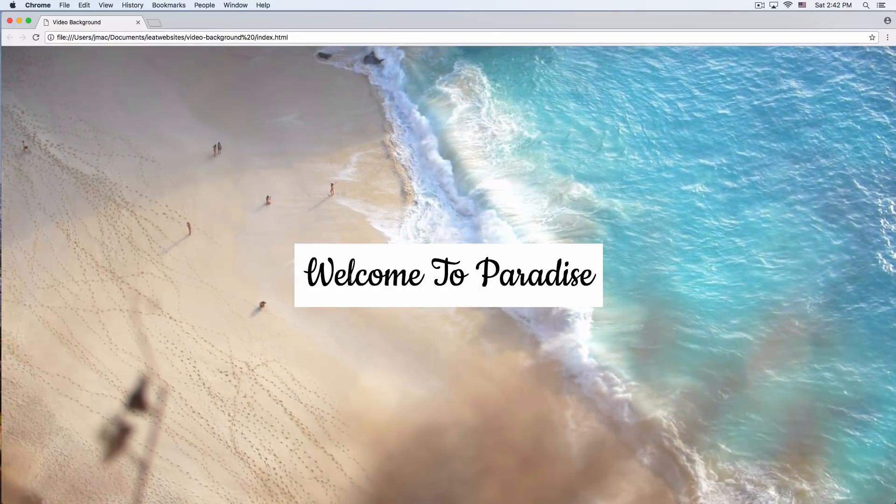
{"action": "triple_click", "coordinate": [447, 275]}
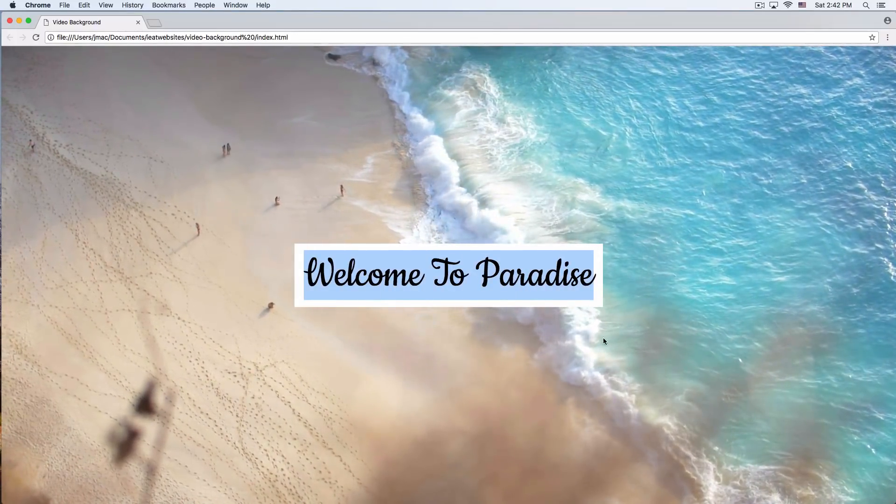
{"action": "mouse_move", "coordinate": [398, 480]}
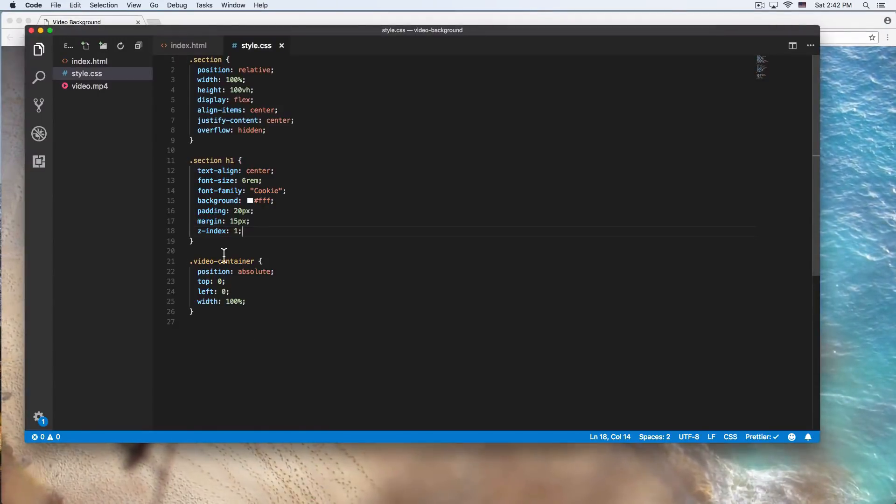
{"action": "mouse_move", "coordinate": [256, 231]}
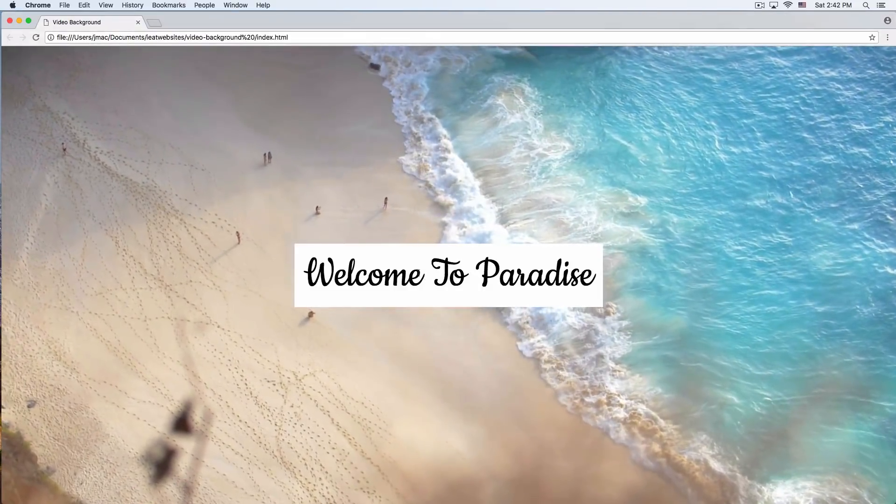
{"action": "left_click", "coordinate": [364, 490]}
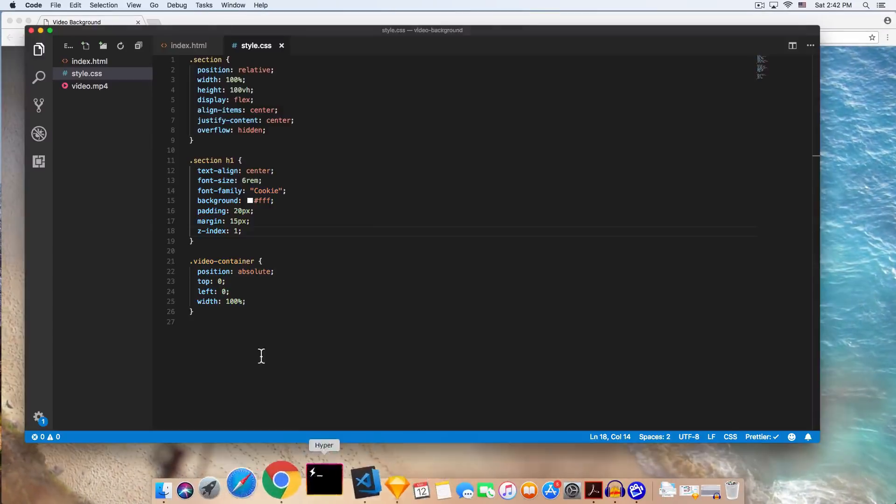
- Add opacity 0.7 to .section h1, then return to index.html
{"action": "type", "text": "opacity: 0.8;"}
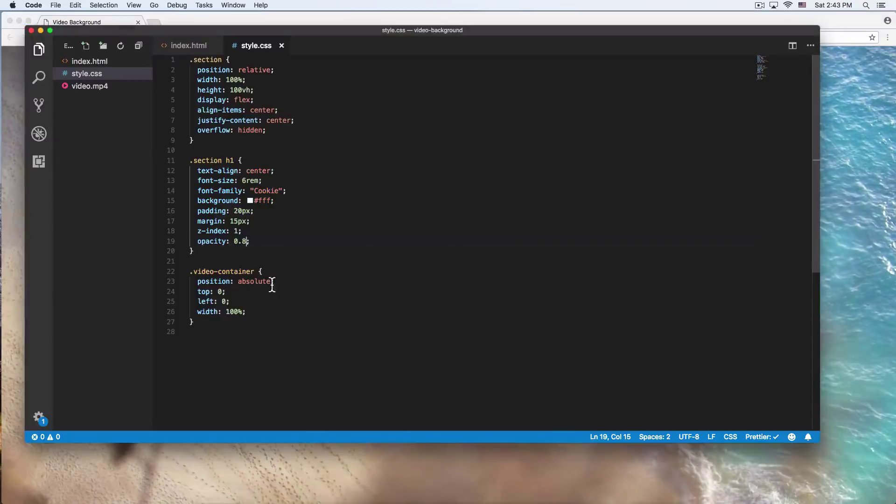
{"action": "type", "text": "7"}
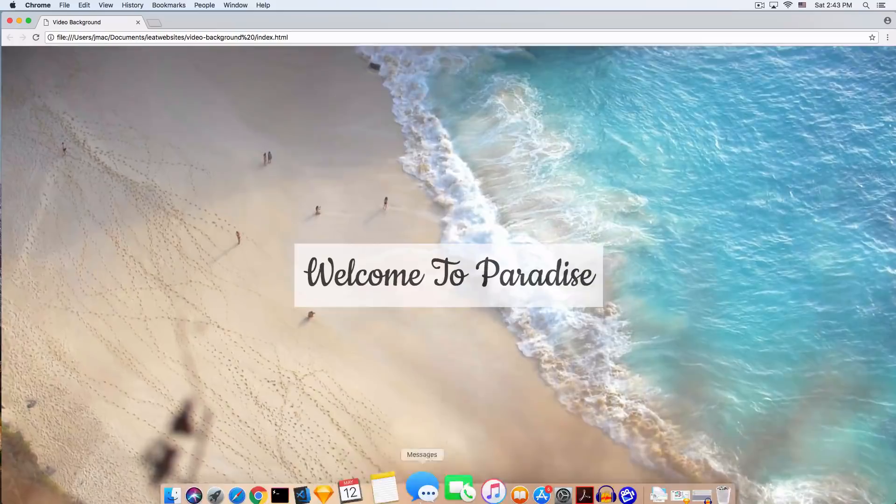
{"action": "left_click", "coordinate": [302, 495]}
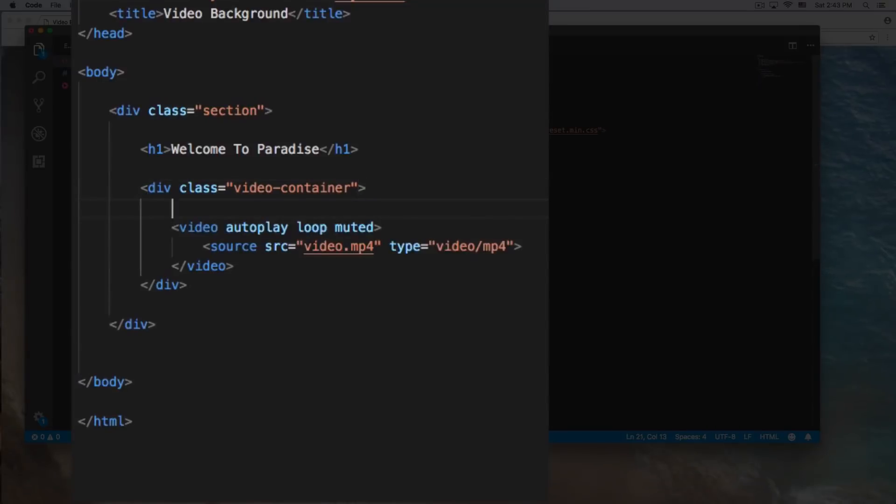
- Add a div.color-overlay inside video-container above the video via Emmet
{"action": "type", "text": ".vol"}
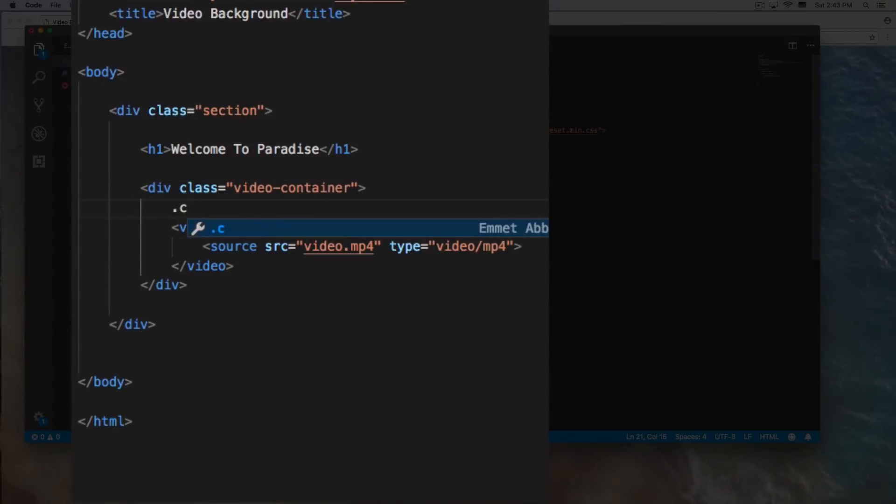
{"action": "type", "text": "olor-o"}
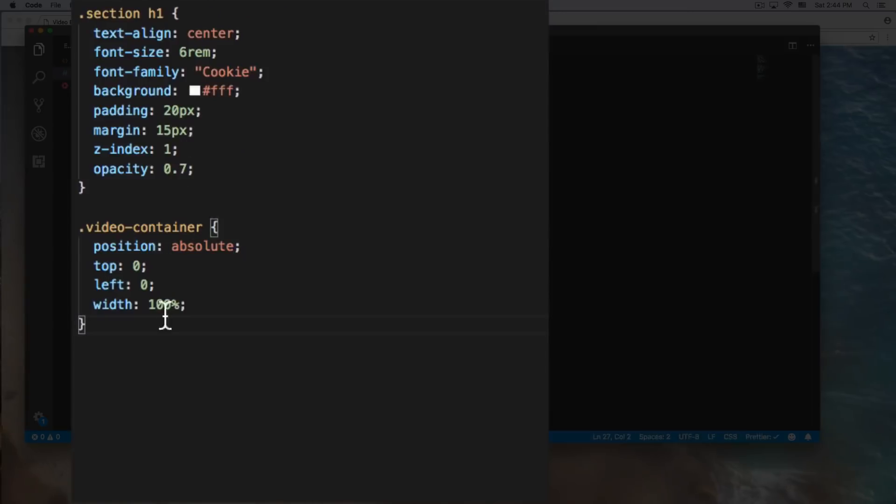
- Start a .color-overlay rule with position absolute and top/left 0
{"action": "type", "text": ".color"}
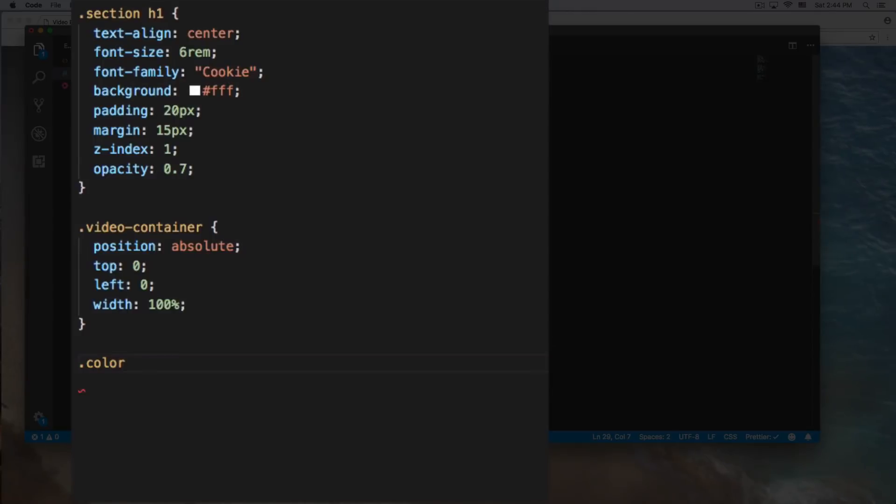
{"action": "type", "text": "-overlay"}
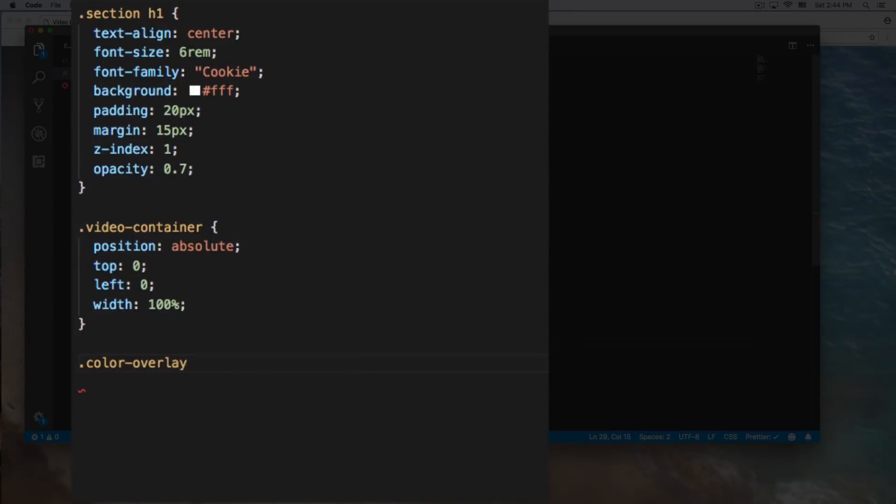
{"action": "type", "text": "{"}
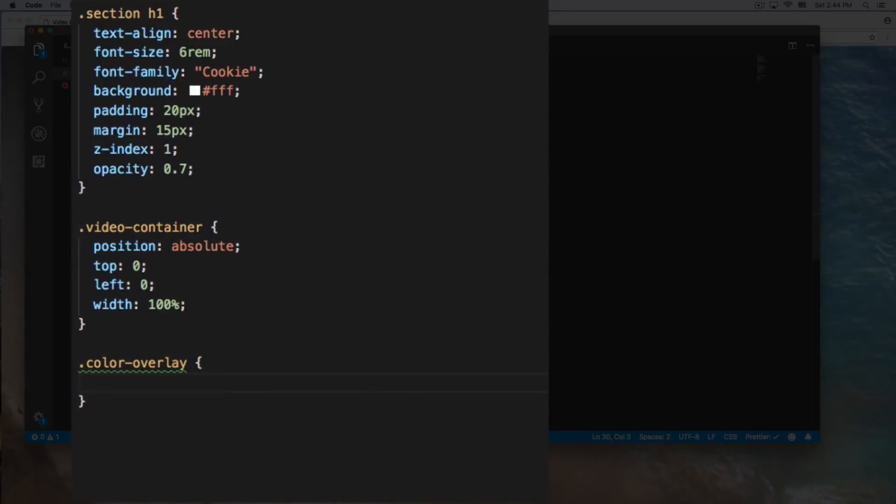
{"action": "type", "text": "position: relative;"}
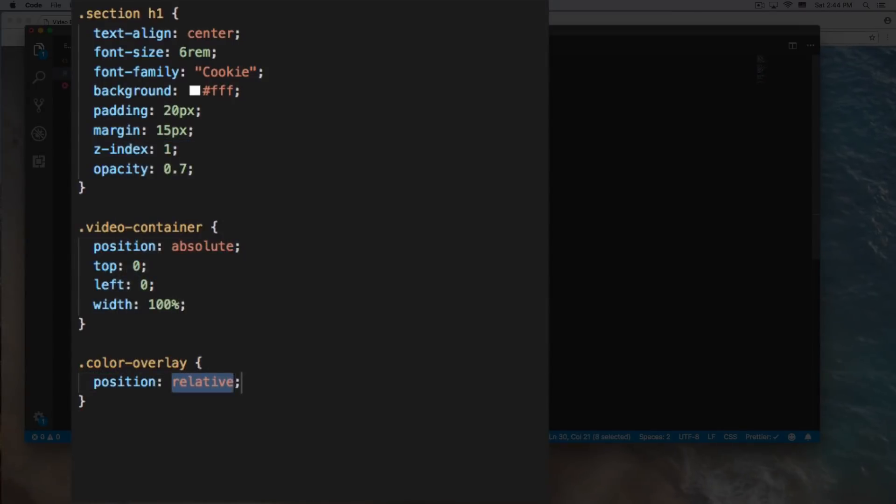
{"action": "type", "text": "absolute"}
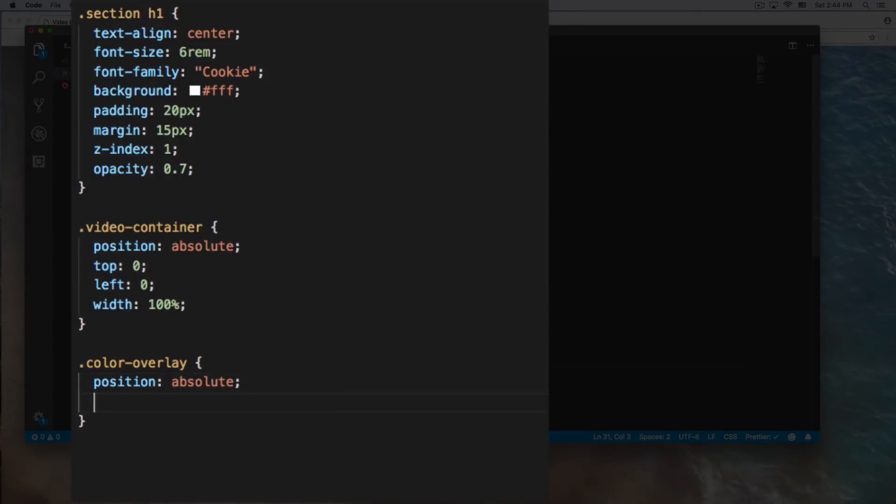
{"action": "type", "text": "top: 0;"}
{"action": "type", "text": "left: 0;"}
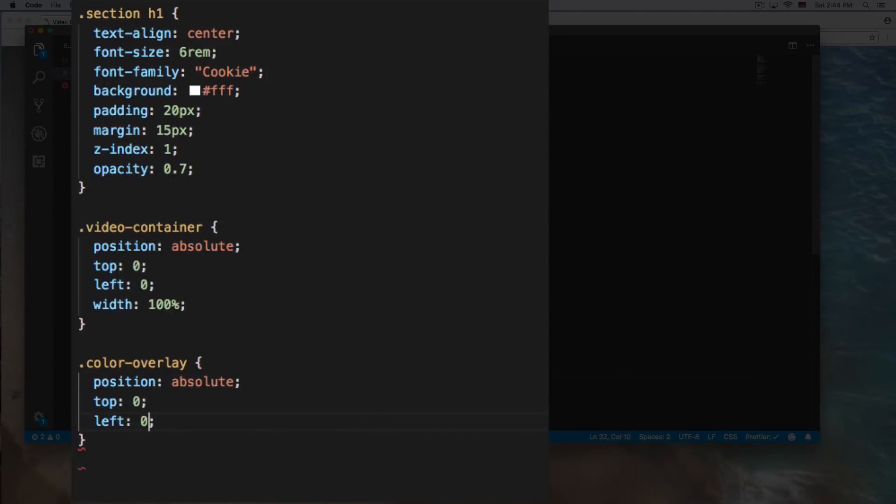
- Give .color-overlay a lightblue background-color, width 100% and height 100vh
{"action": "type", "text": "ba"}
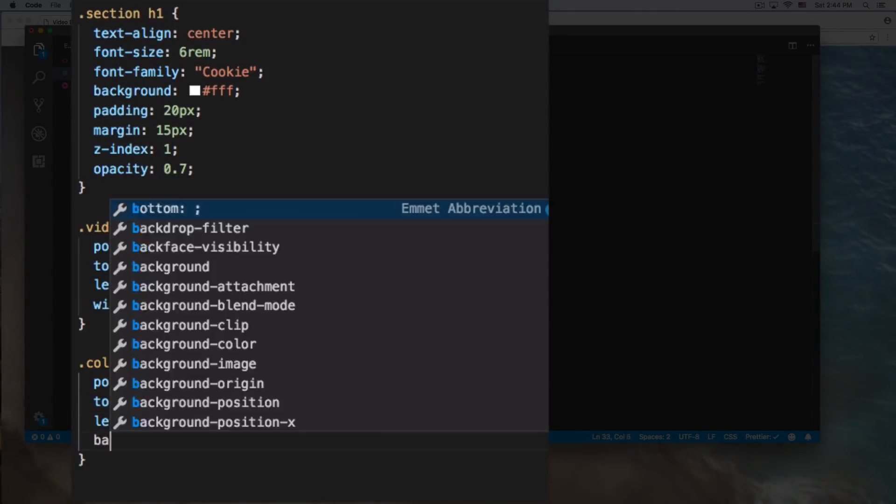
{"action": "type", "text": "ckground:"}
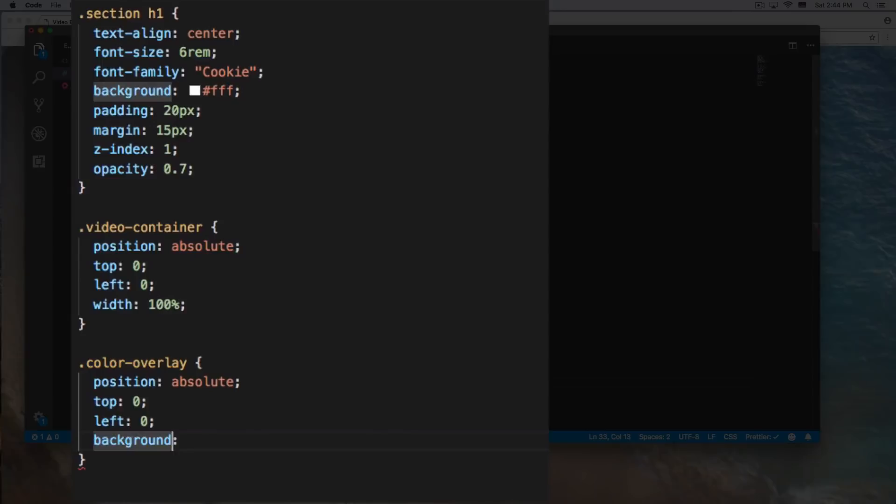
{"action": "type", "text": "-color:"}
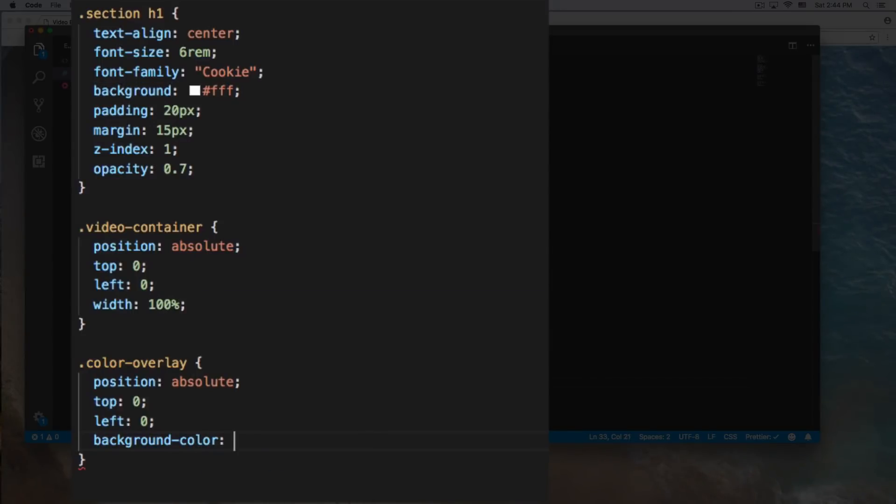
{"action": "type", "text": "ligh"}
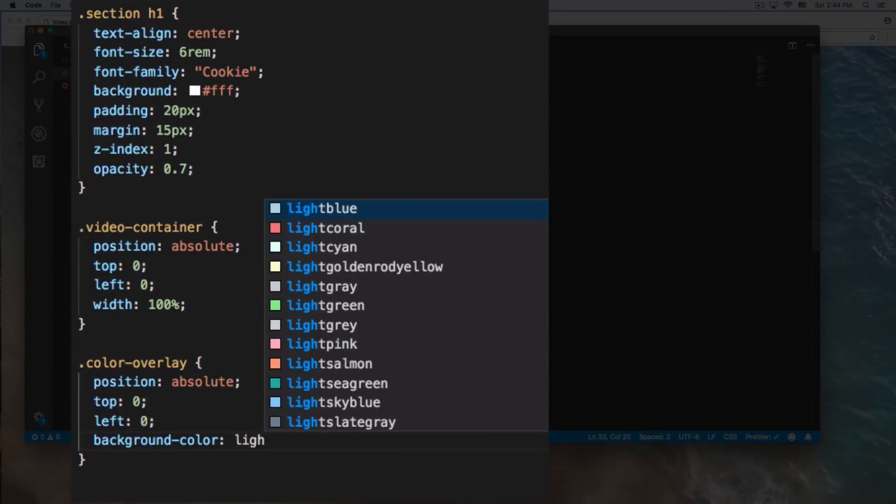
{"action": "mouse_move", "coordinate": [326, 200]}
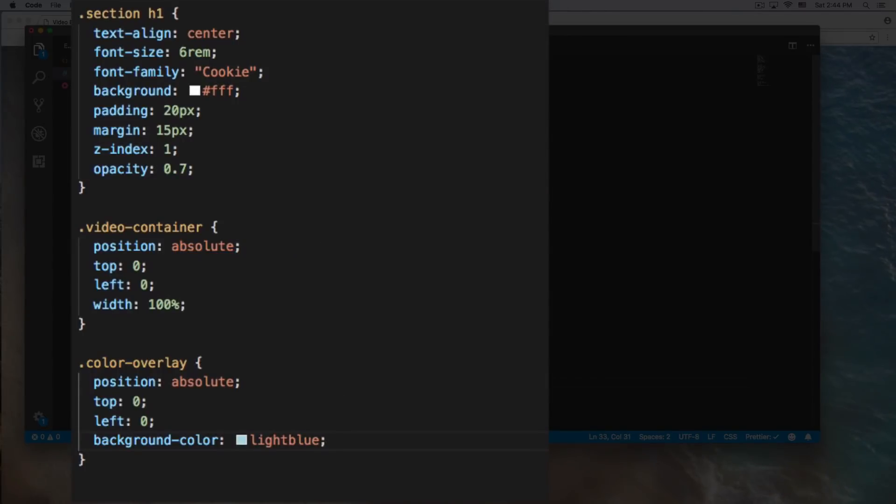
{"action": "key", "text": "Return"}
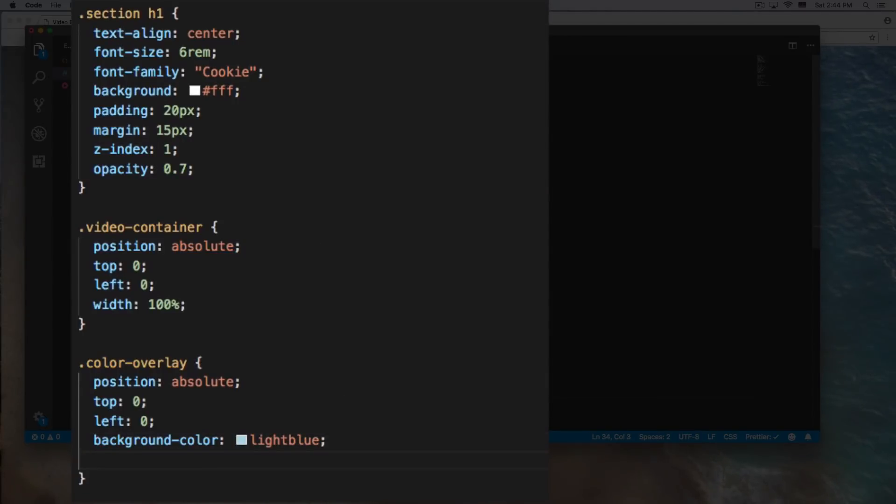
{"action": "type", "text": "width: 100%;"}
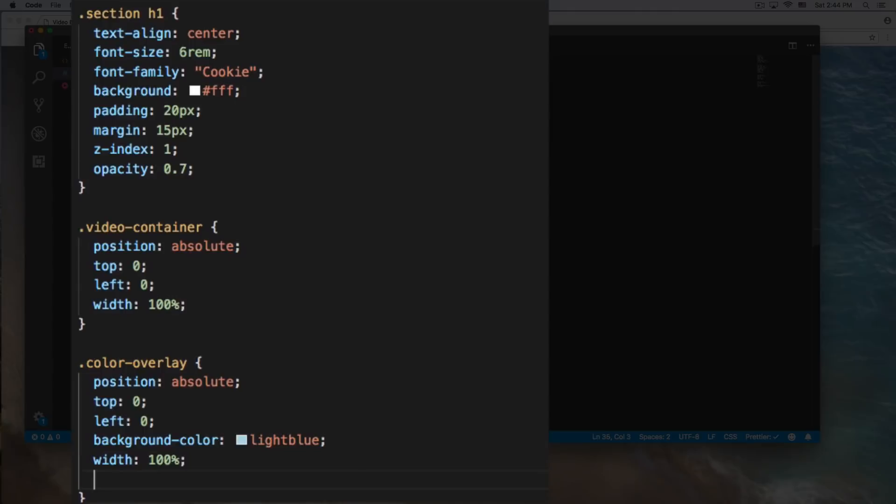
{"action": "type", "text": "height: ;"}
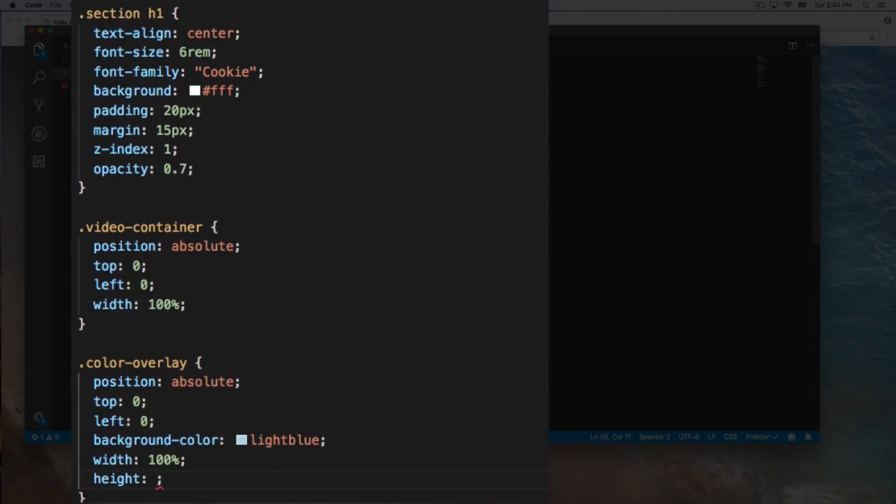
{"action": "type", "text": "100"}
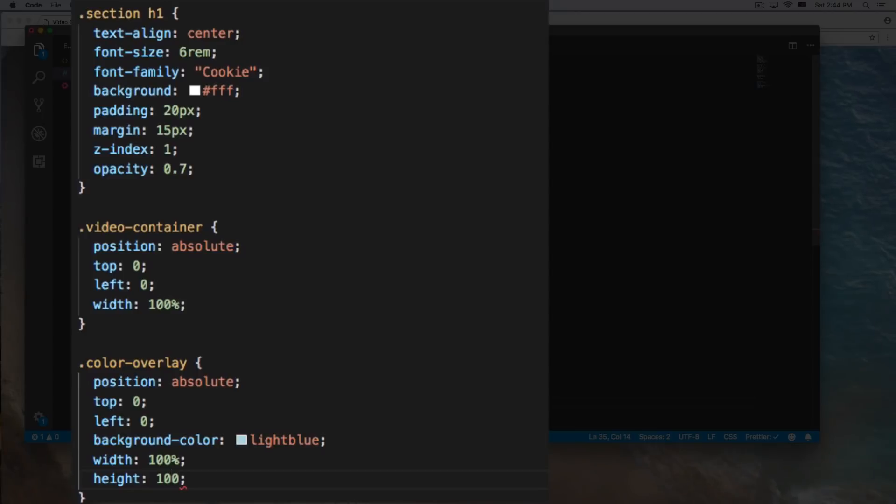
{"action": "type", "text": "vh"}
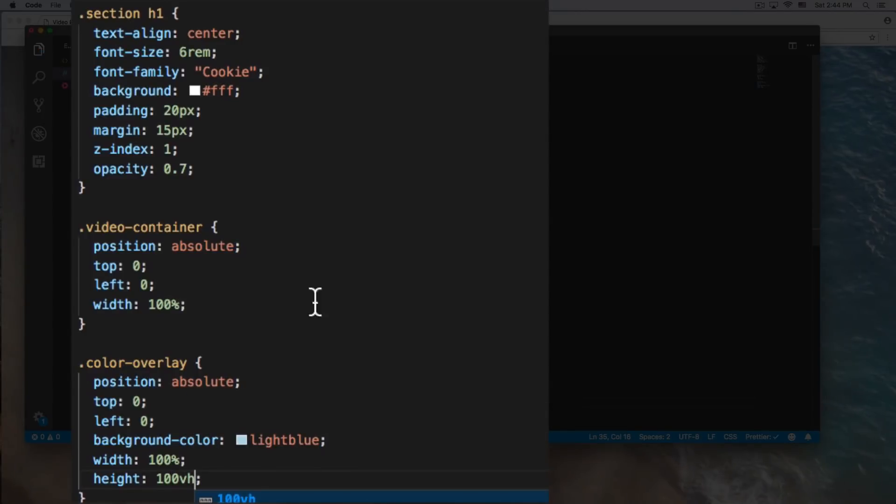
{"action": "mouse_move", "coordinate": [212, 479]}
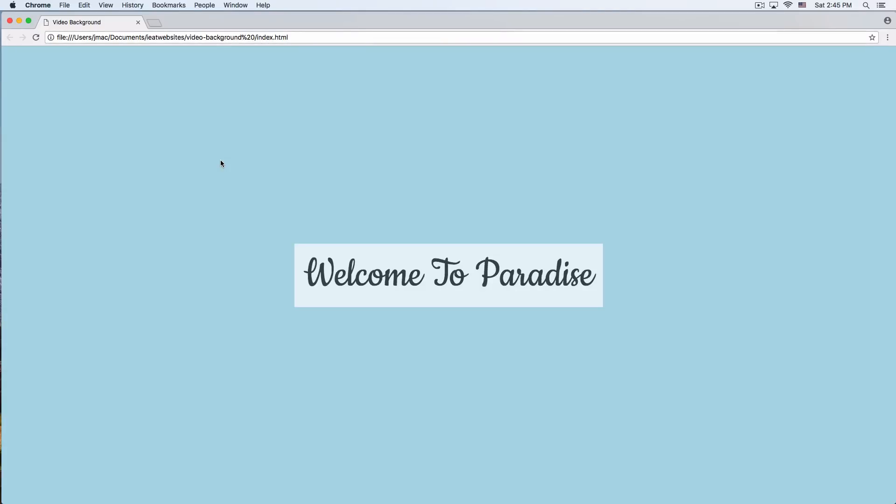
{"action": "mouse_move", "coordinate": [393, 480]}
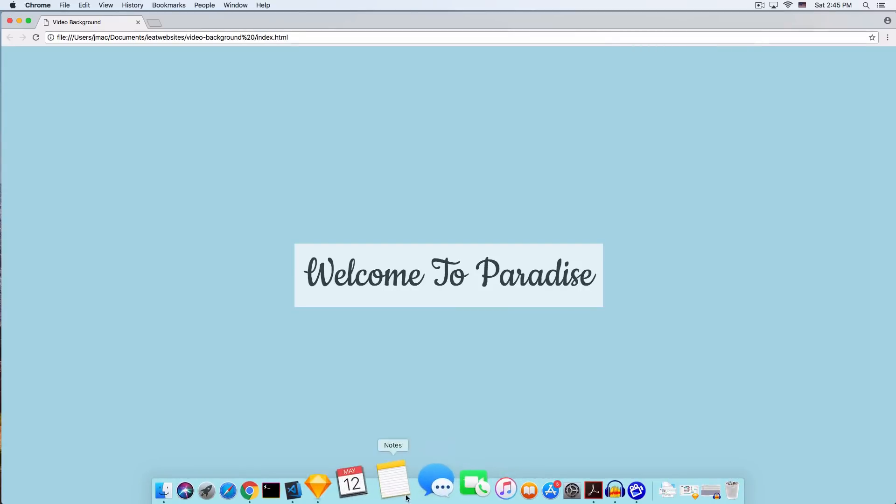
- Set .color-overlay opacity to 0.5 and reload Chrome to see the pale tint
{"action": "left_click", "coordinate": [292, 490]}
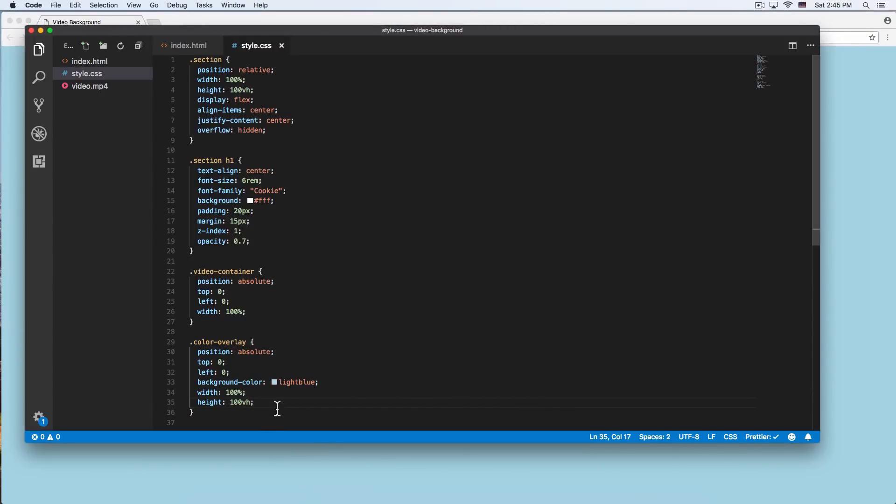
{"action": "type", "text": "opacity: ;"}
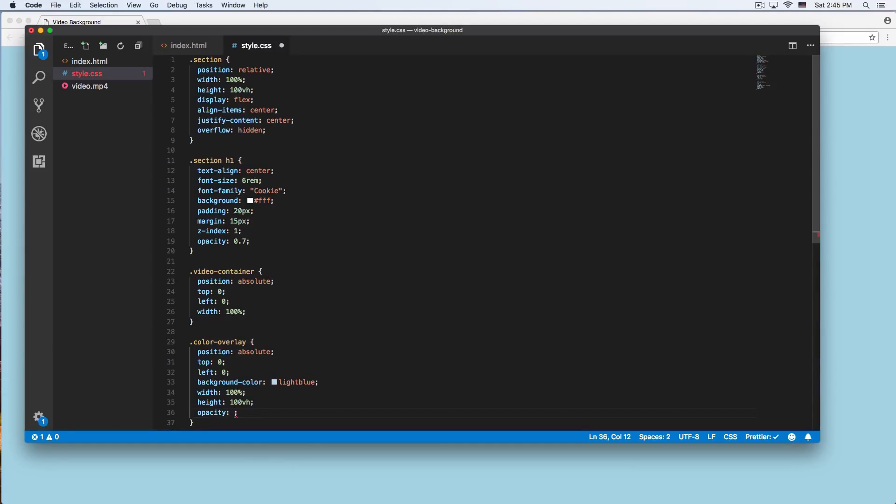
{"action": "type", "text": "0.5"}
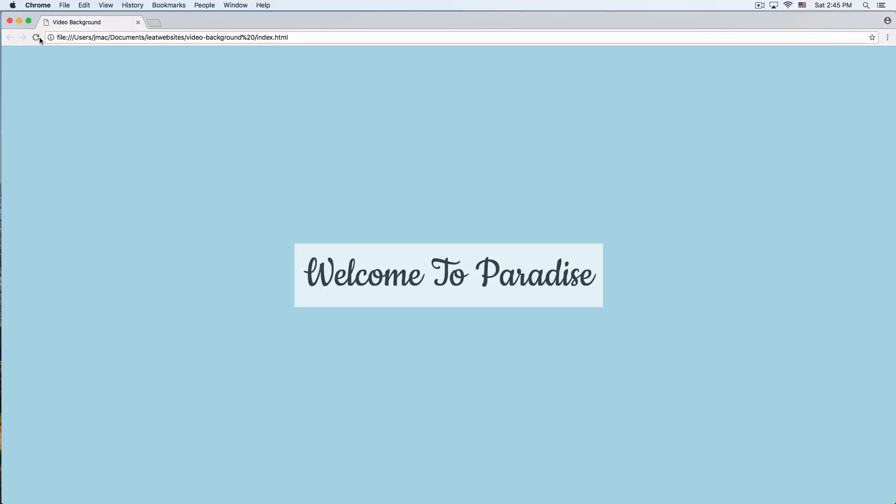
{"action": "left_click", "coordinate": [37, 37]}
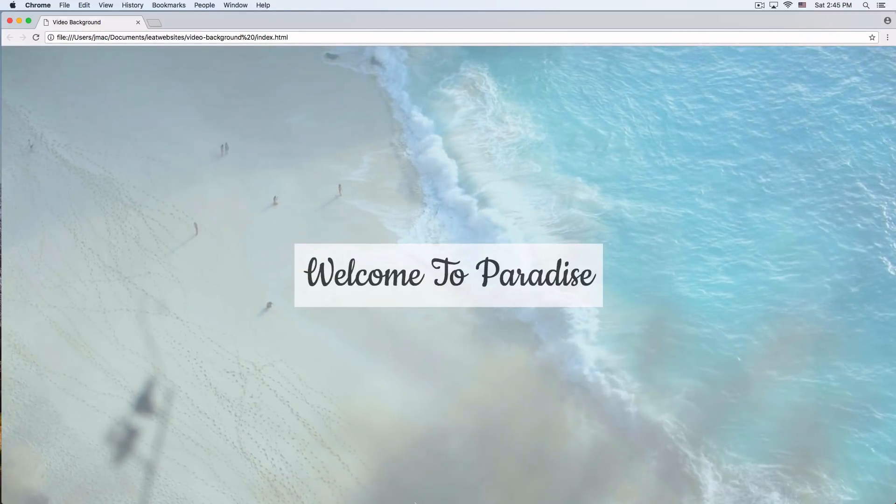
{"action": "left_click", "coordinate": [336, 490]}
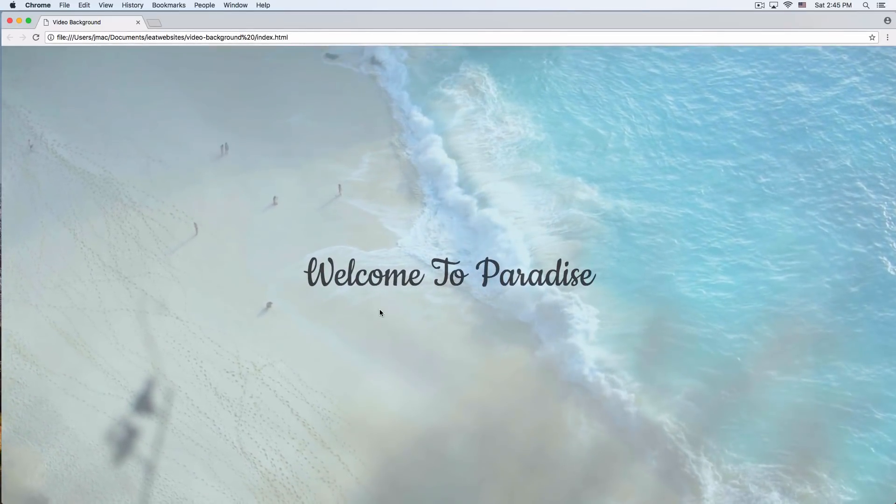
{"action": "mouse_move", "coordinate": [327, 482]}
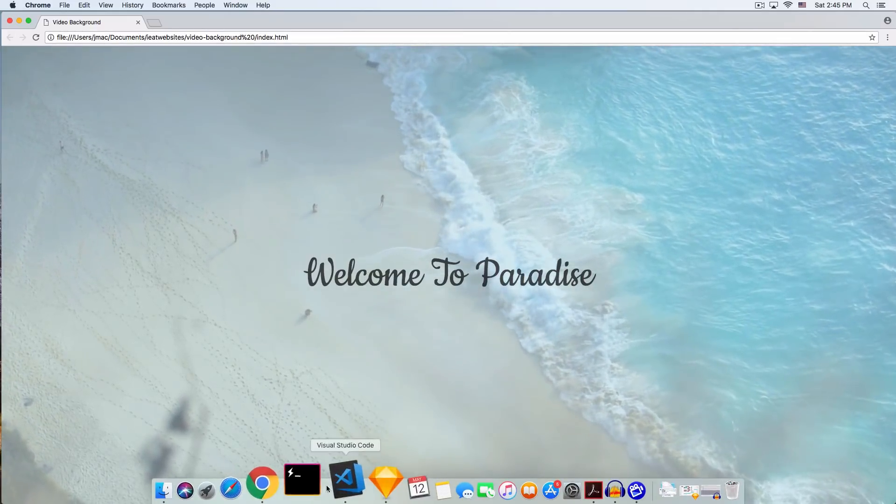
- Preview a 400px .section height in Chrome, then return to the editor to restore 100vh
{"action": "left_click", "coordinate": [346, 482]}
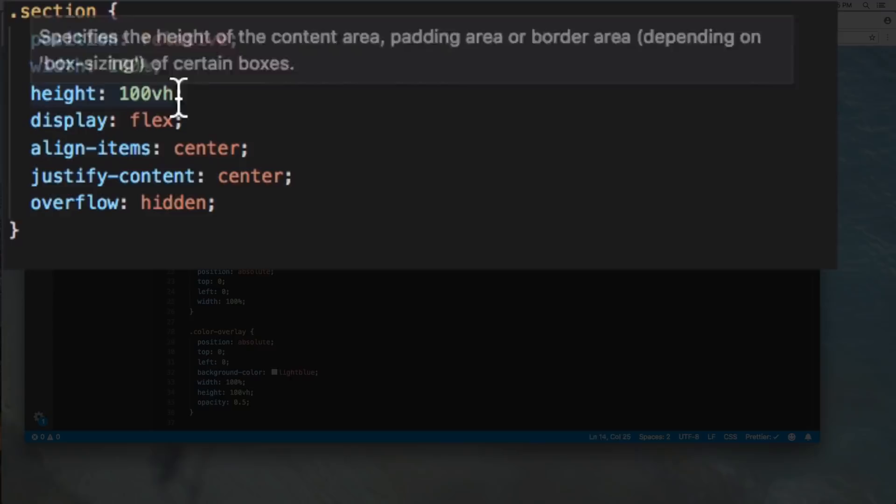
{"action": "type", "text": "400px"}
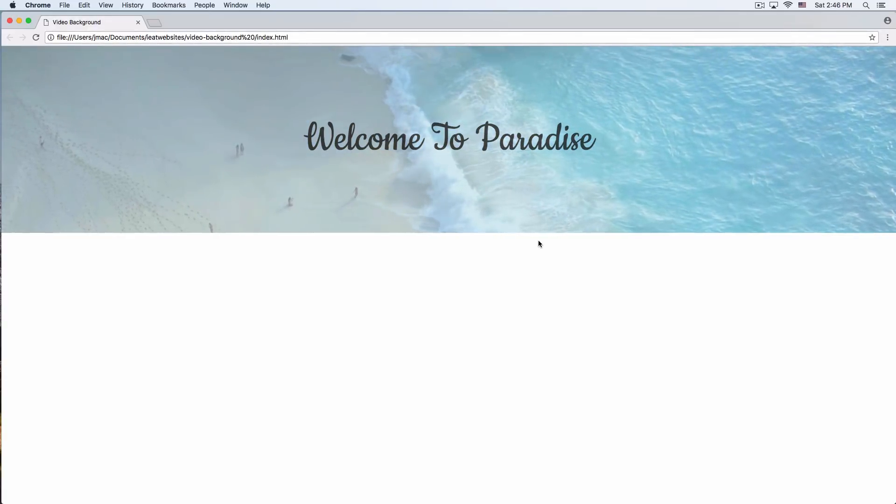
{"action": "mouse_move", "coordinate": [401, 437]}
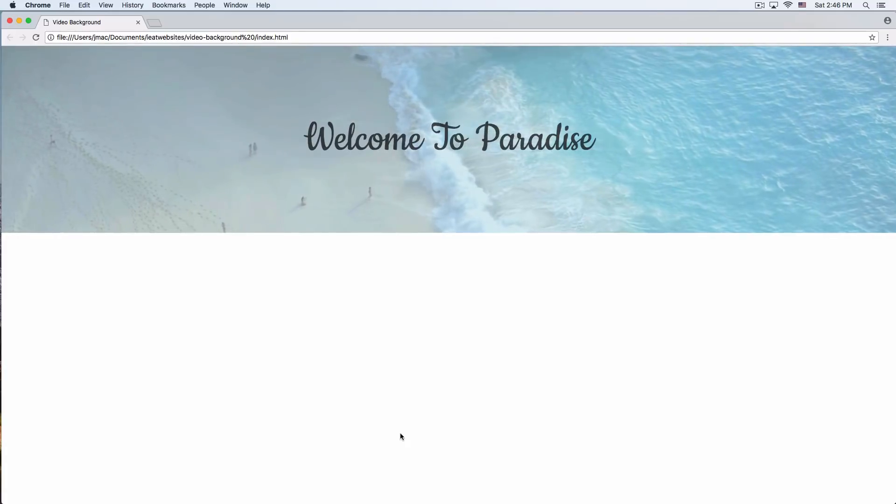
{"action": "left_click", "coordinate": [340, 488]}
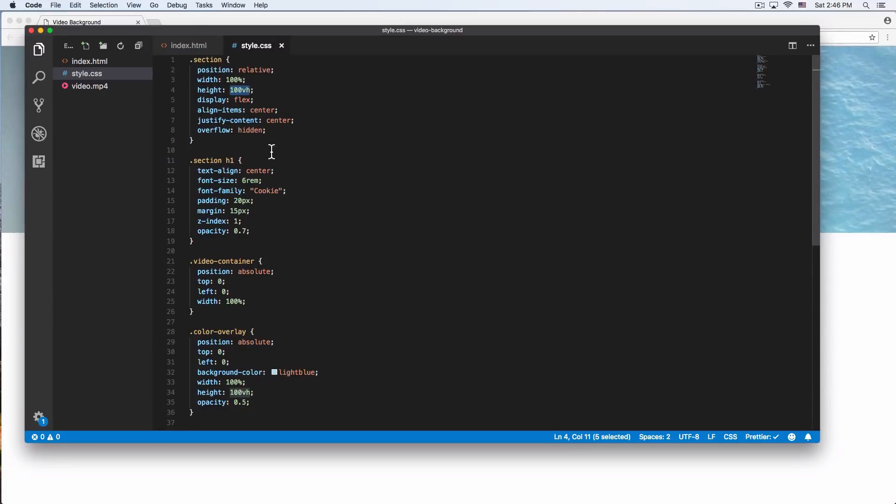
- In index.html, add a paragraph of filler text 'sdflksdjflkjsdfkjsdhfkjdsh kjsdhfk' below the section div
{"action": "left_click", "coordinate": [189, 44]}
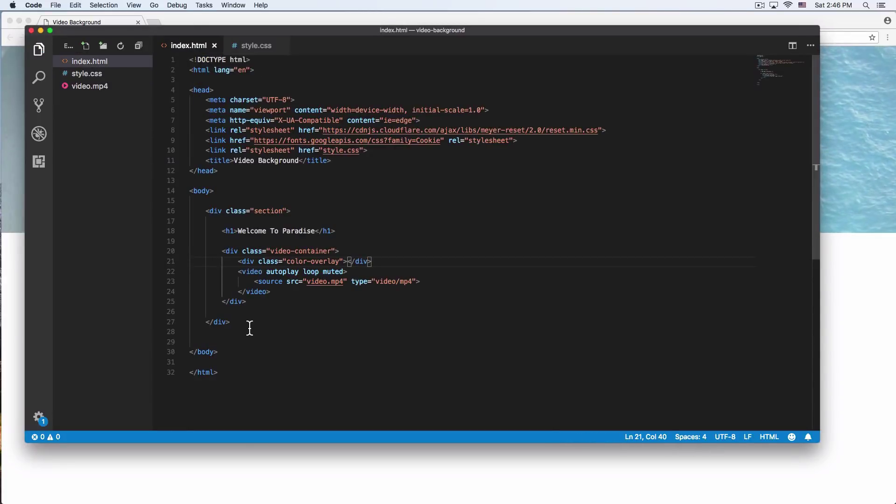
{"action": "key", "text": "enter"}
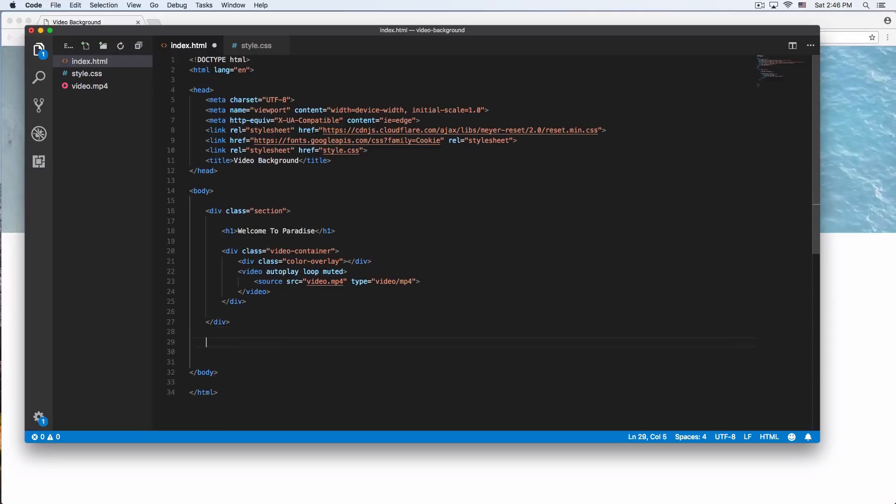
{"action": "type", "text": ">"}
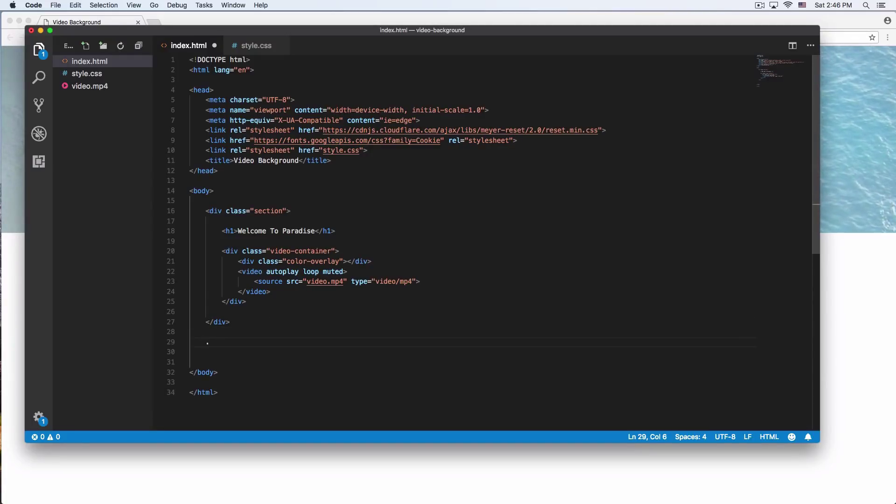
{"action": "type", "text": "div"}
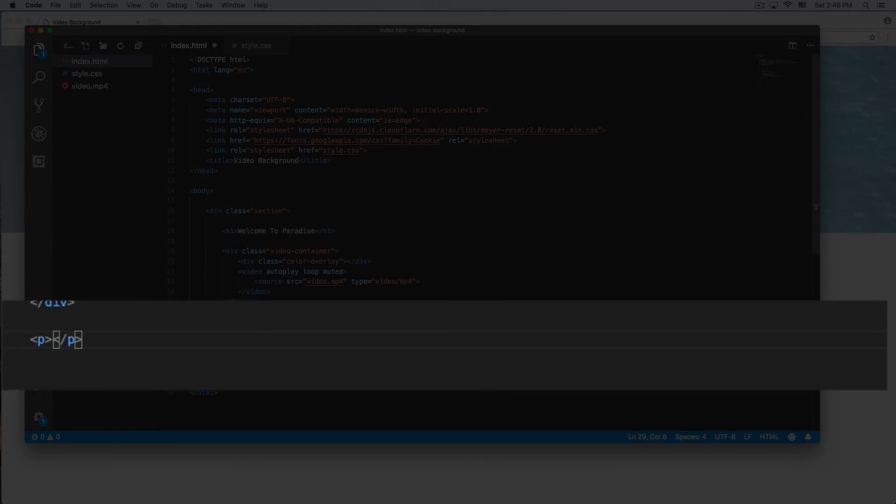
{"action": "type", "text": "sdflksdjflkjsdfkjsdhfkjdsh kjsdhfk"}
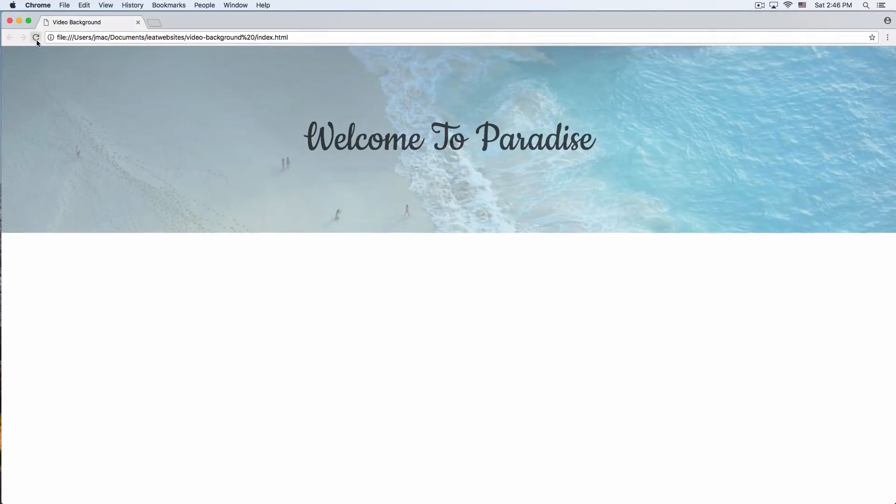
- After reloading Chrome, add a div styled height:400px and width:100% above the paragraph
{"action": "left_click", "coordinate": [36, 38]}
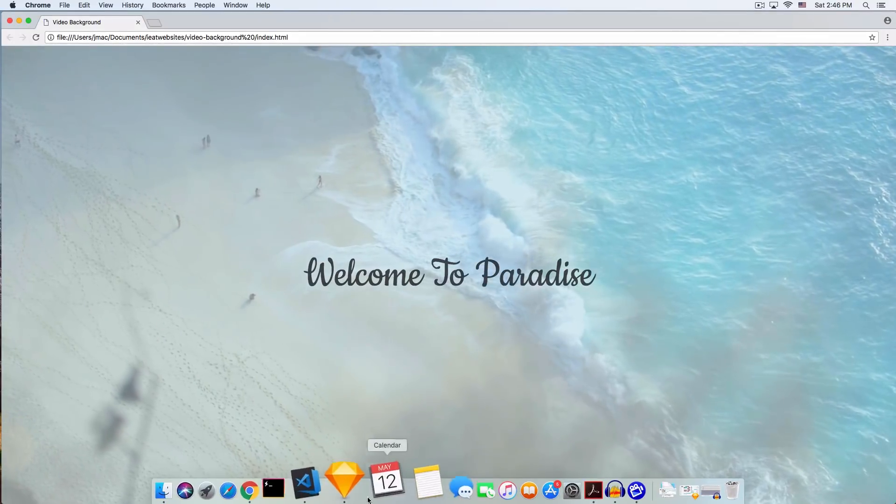
{"action": "left_click", "coordinate": [306, 490]}
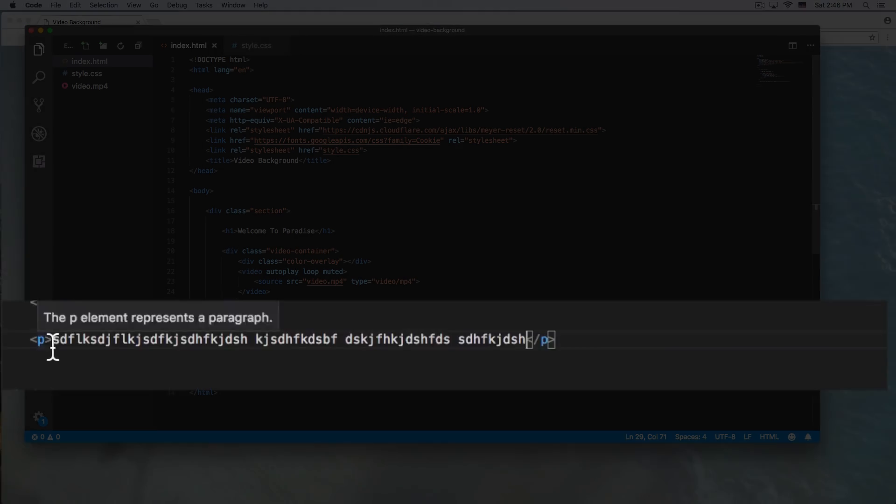
{"action": "type", "text": "st"}
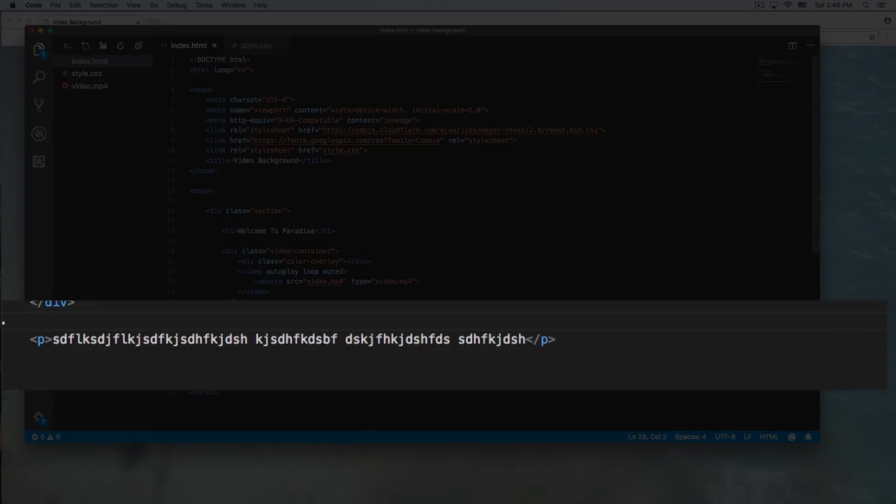
{"action": "type", "text": "d"}
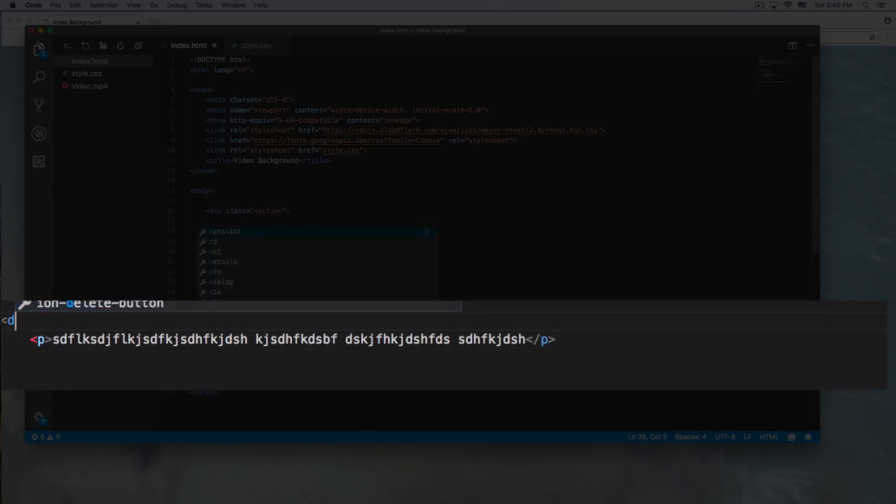
{"action": "type", "text": "iv style=\"\"></div>"}
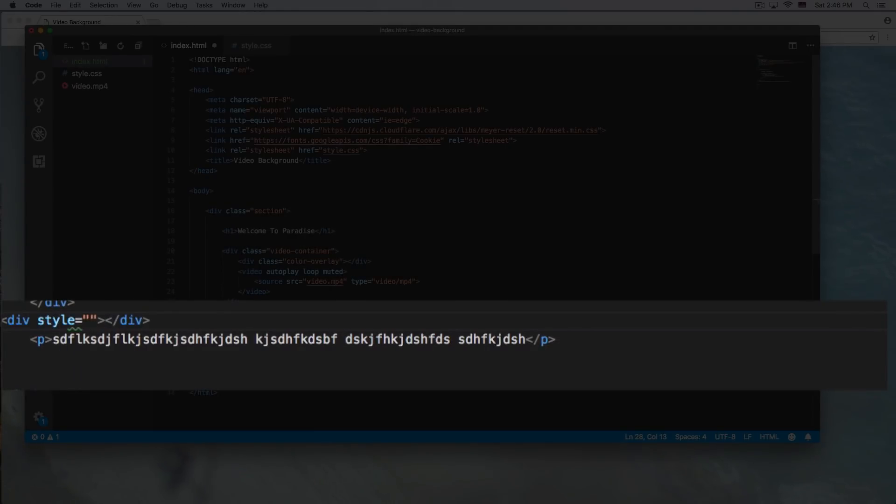
{"action": "type", "text": "height"}
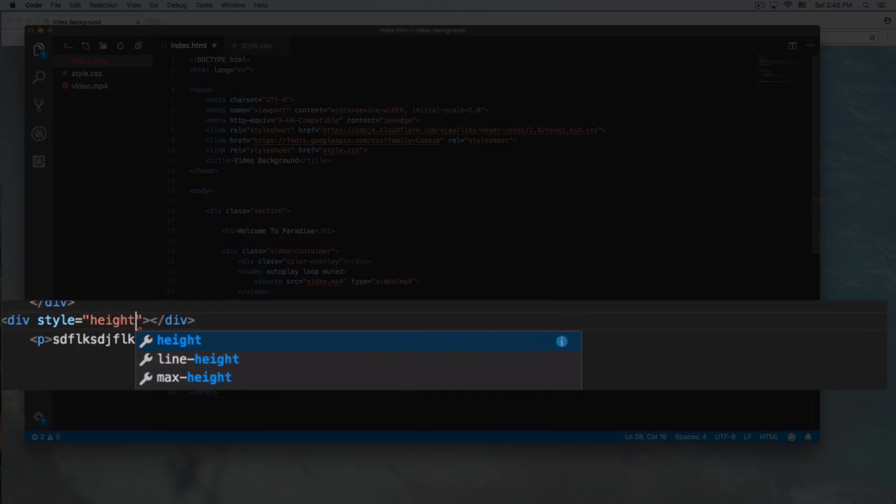
{"action": "type", "text": ":400px;"}
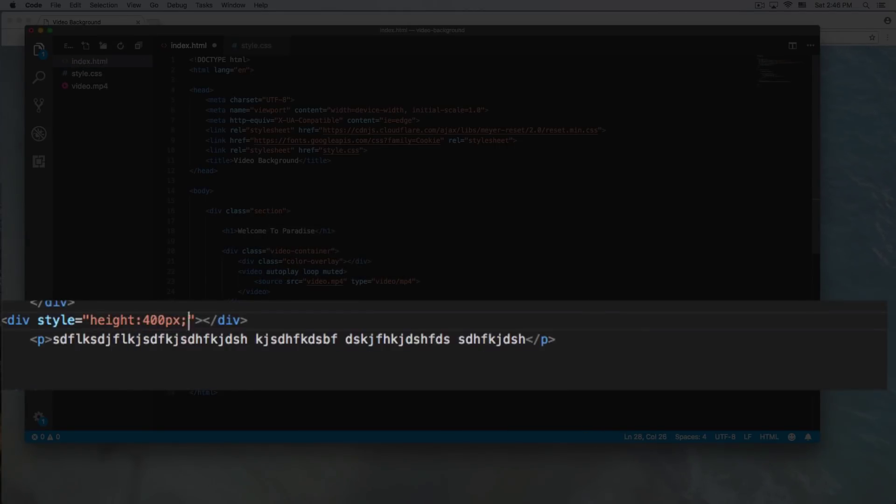
{"action": "type", "text": "width"}
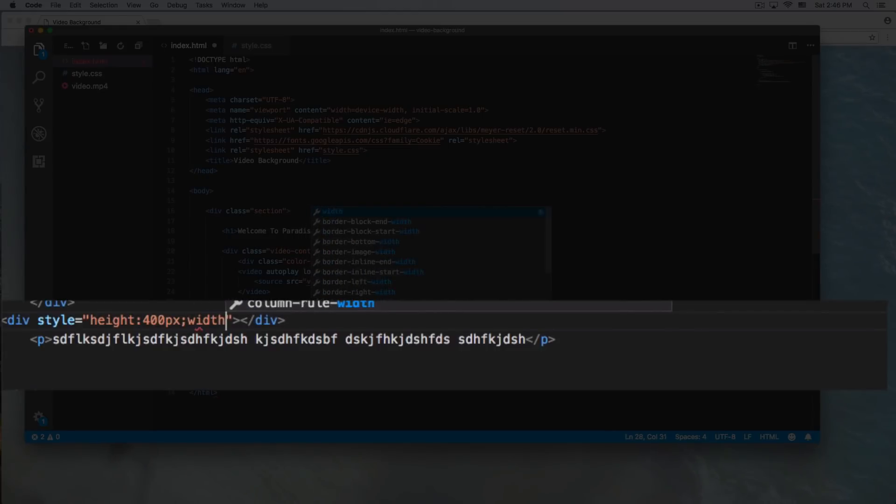
{"action": "type", "text": ":100%"}
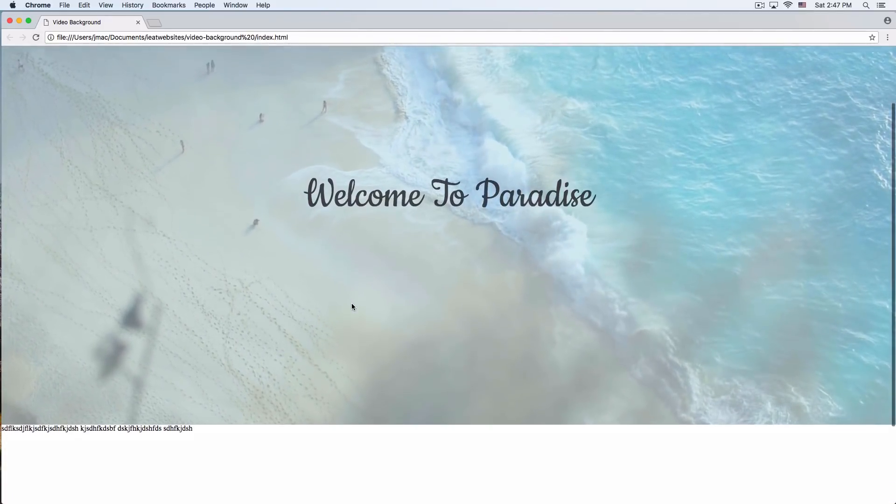
- Reload Chrome and scroll to confirm the placeholder text sits beneath the video, including at a narrower window
{"action": "scroll", "scroll_direction": "down", "scroll_amount": 3}
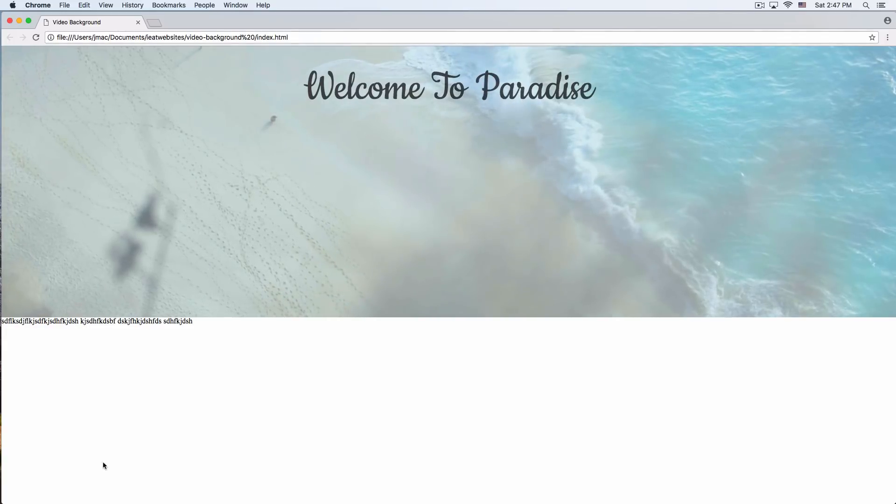
{"action": "mouse_move", "coordinate": [288, 406]}
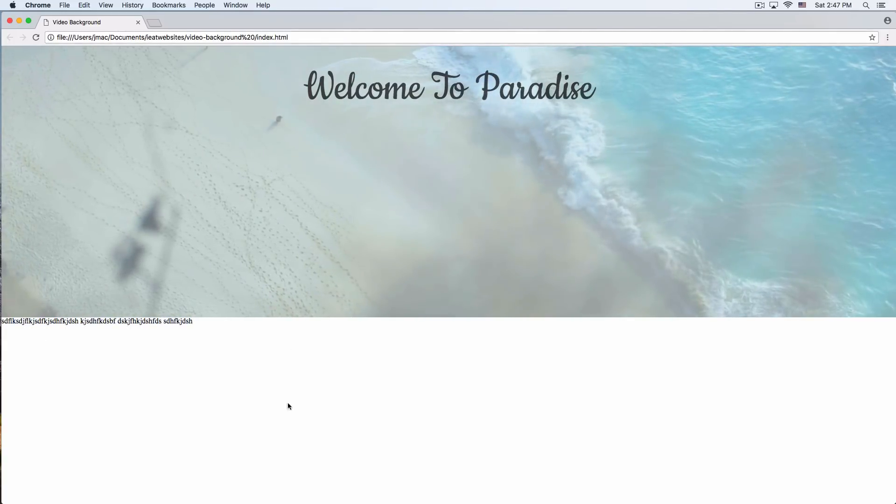
{"action": "left_click", "coordinate": [36, 38]}
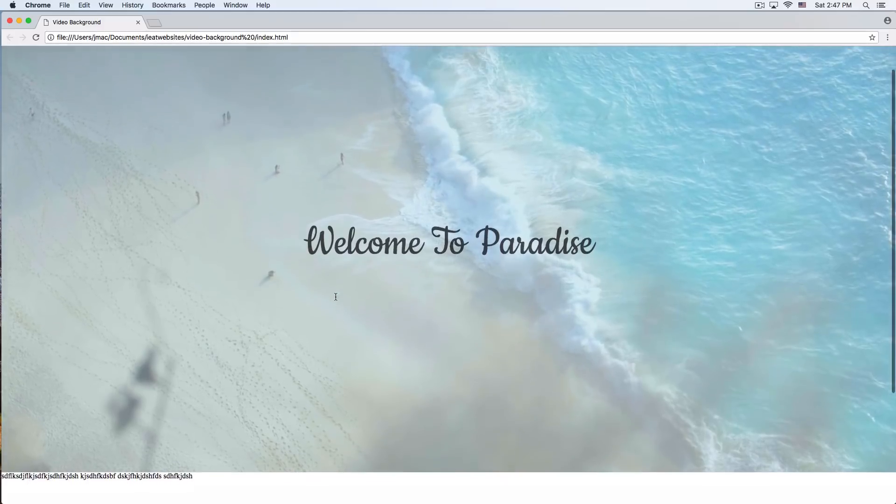
{"action": "scroll", "scroll_direction": "down", "scroll_amount": 3}
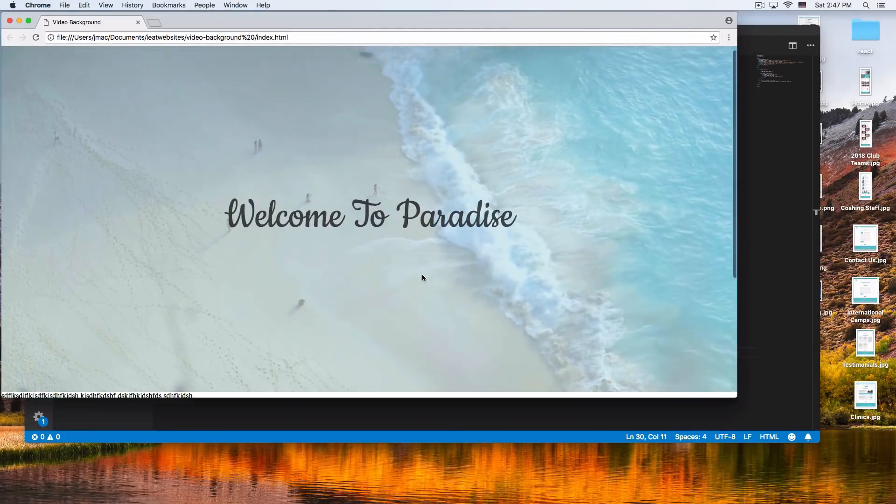
{"action": "scroll", "scroll_direction": "down", "scroll_amount": 3}
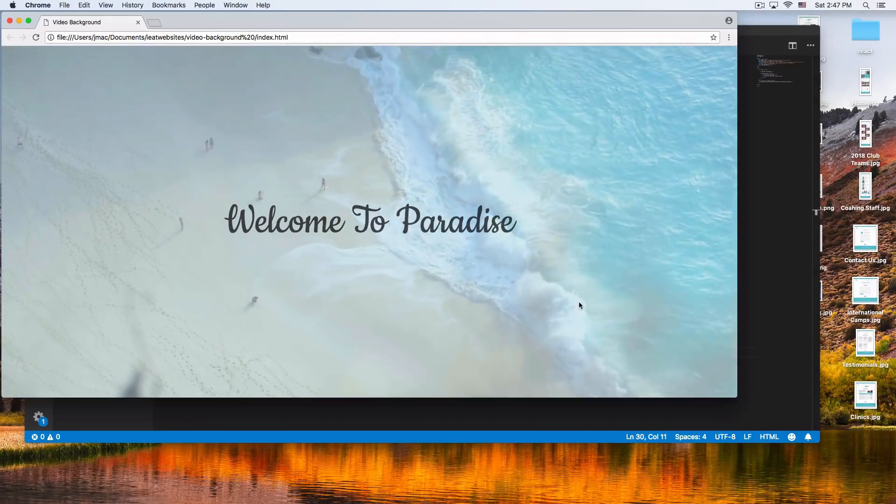
{"action": "scroll", "scroll_direction": "down", "scroll_amount": 3}
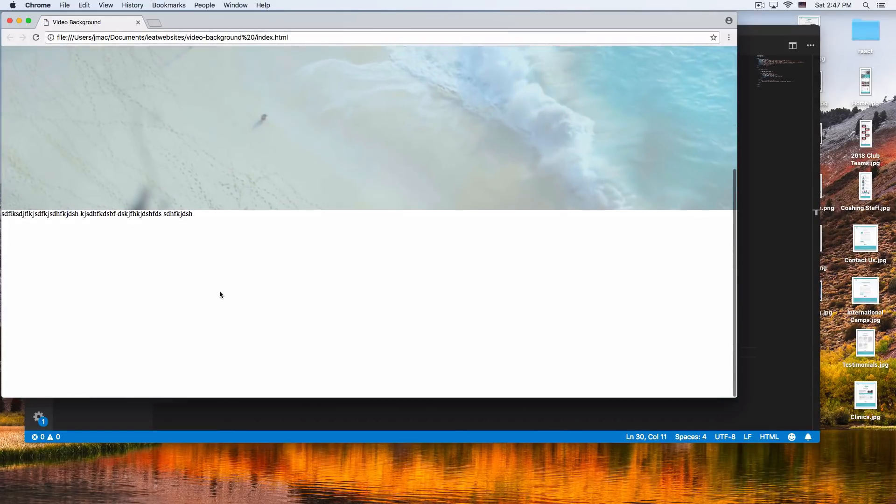